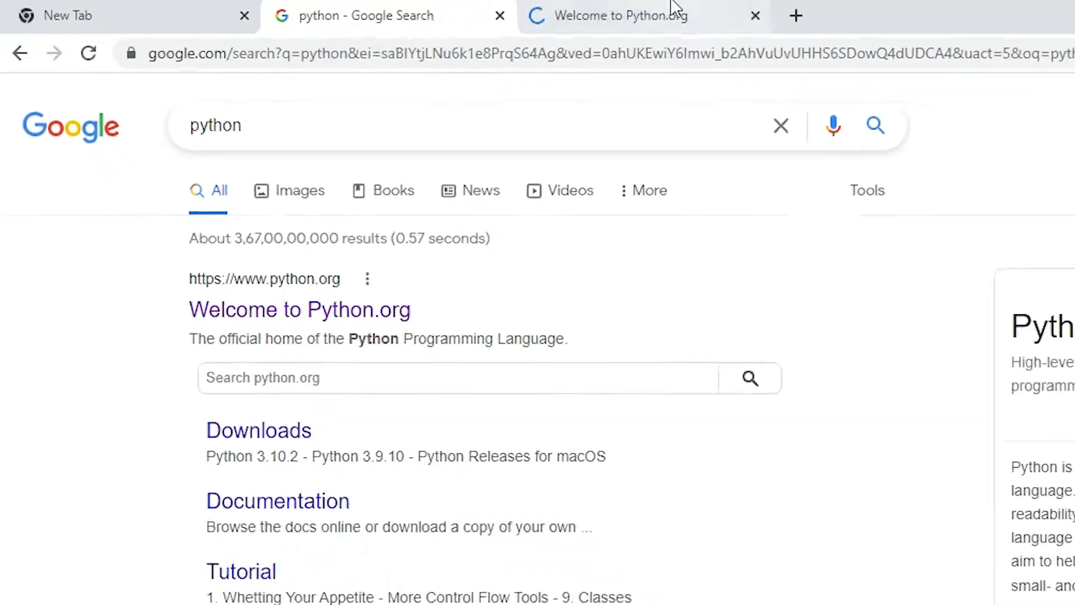
Step: Switch to the python.org tab to see the Python 3.10.4 Windows download
left_click(610, 15)
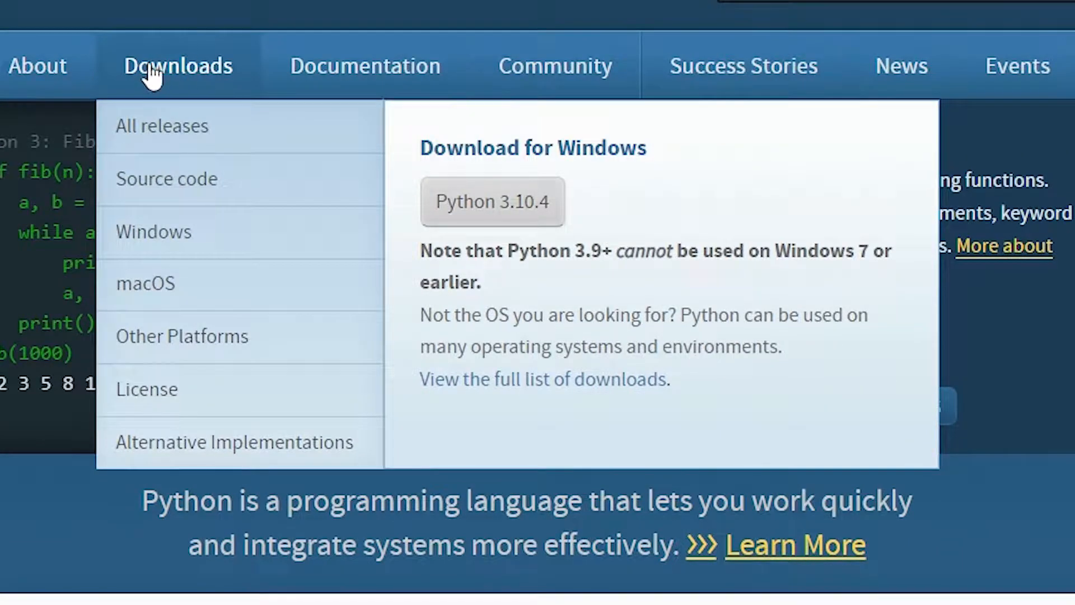
mouse_move(433, 213)
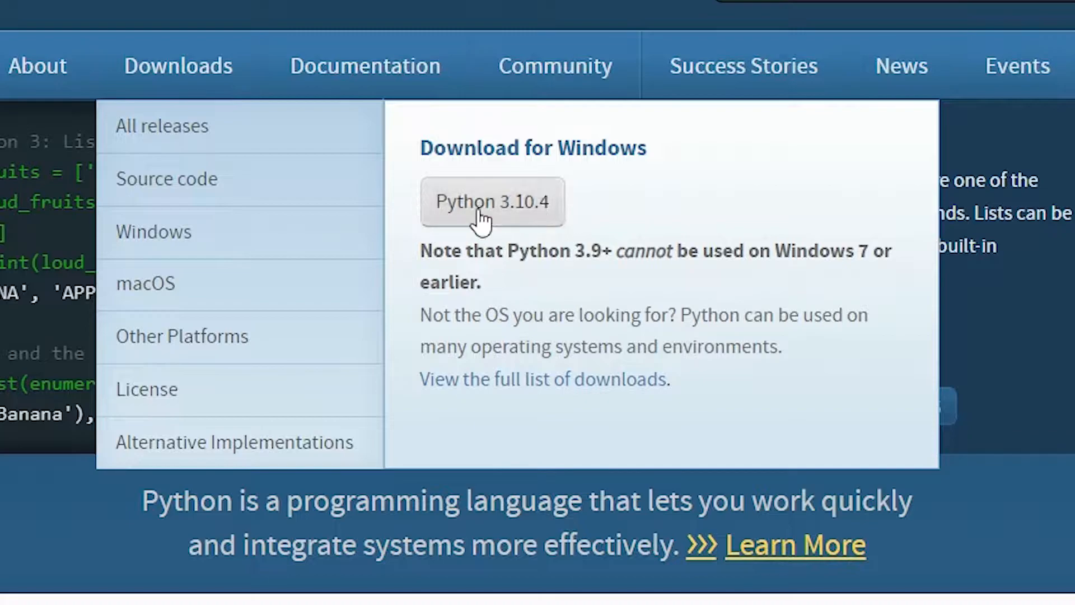
mouse_move(512, 250)
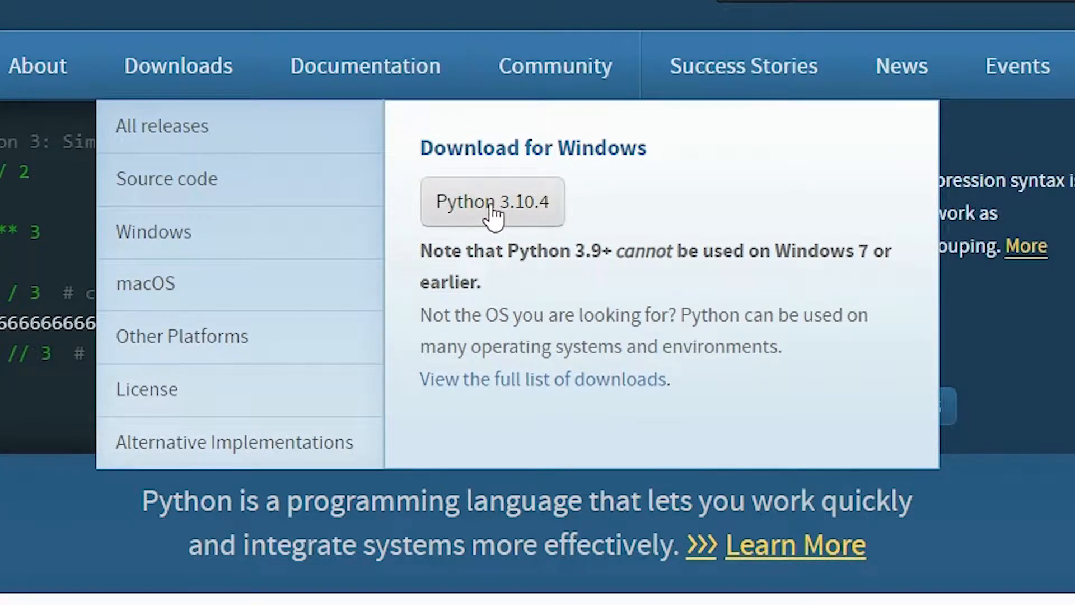
mouse_move(808, 309)
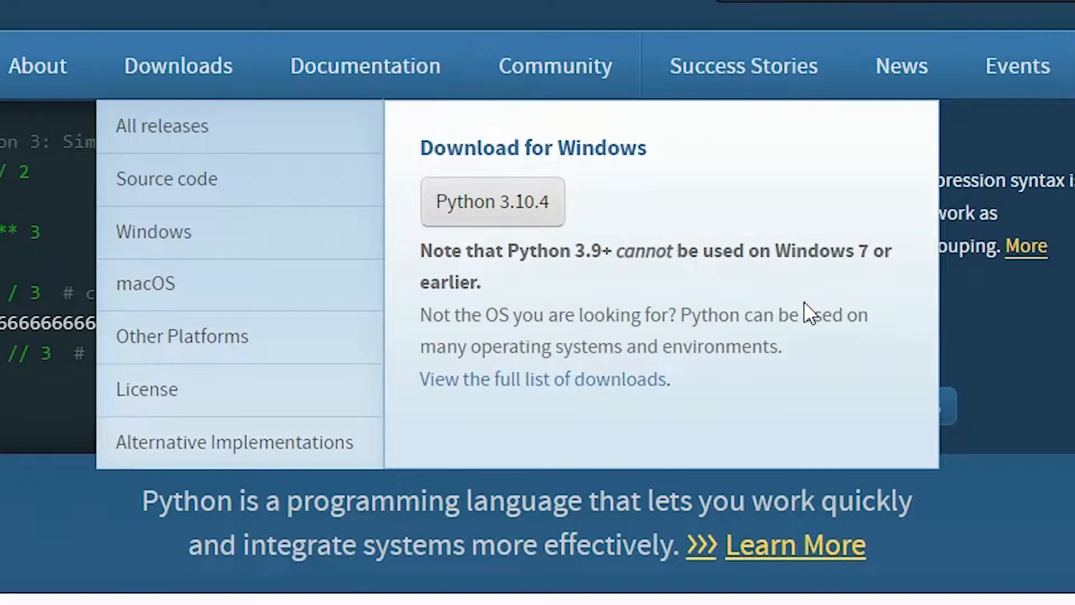
Step: Download python-3.10.4-amd64.exe and reveal it in its folder on the desktop
left_click(492, 201)
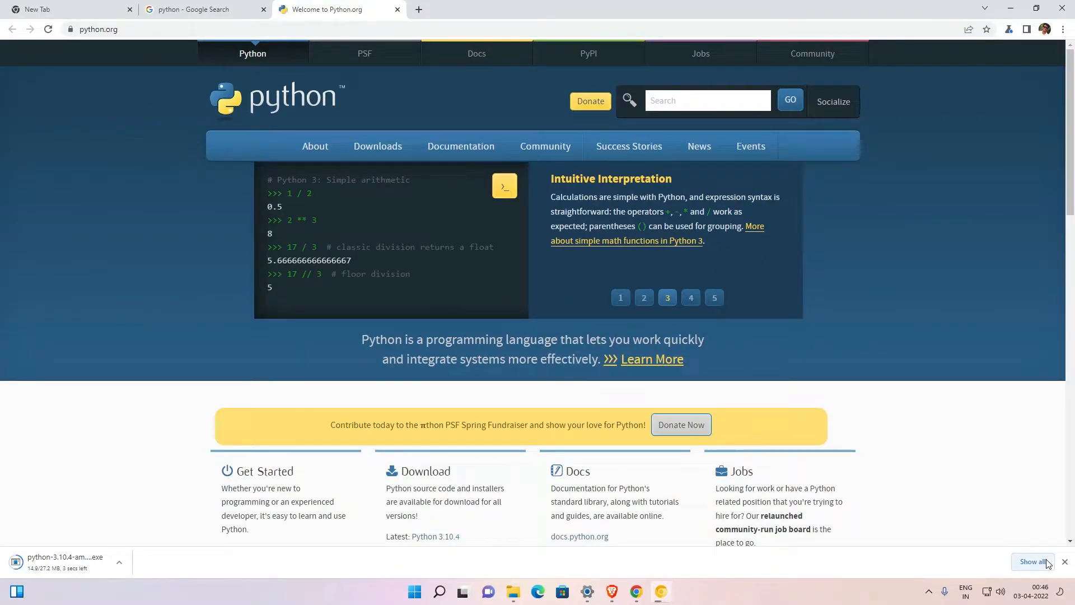
left_click(1032, 560)
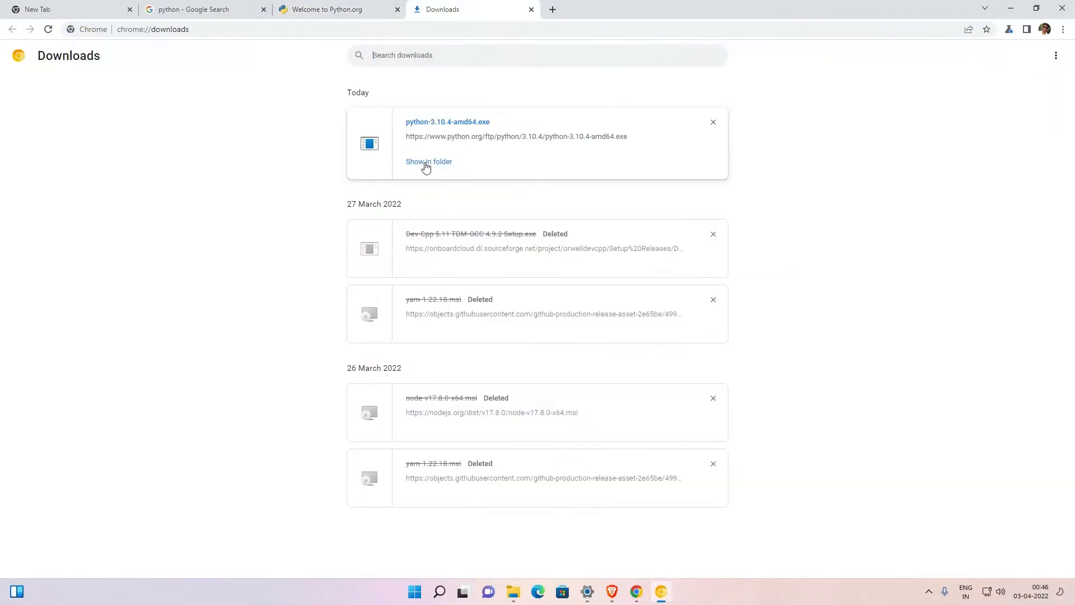
left_click(429, 161)
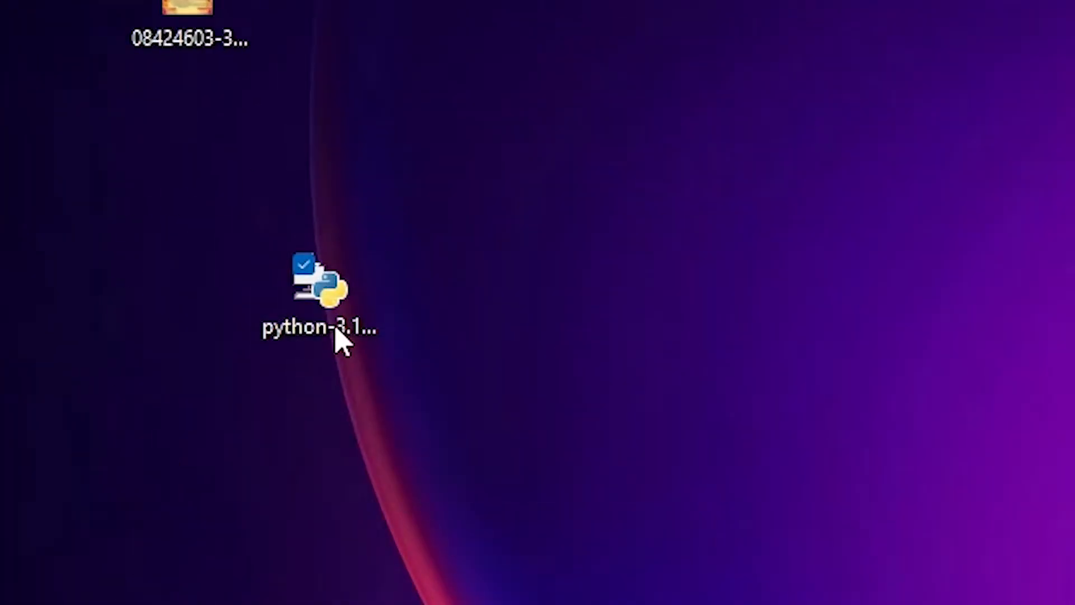
Step: Run the downloaded installer and enable Add Python 3.10 to PATH
double_click(321, 285)
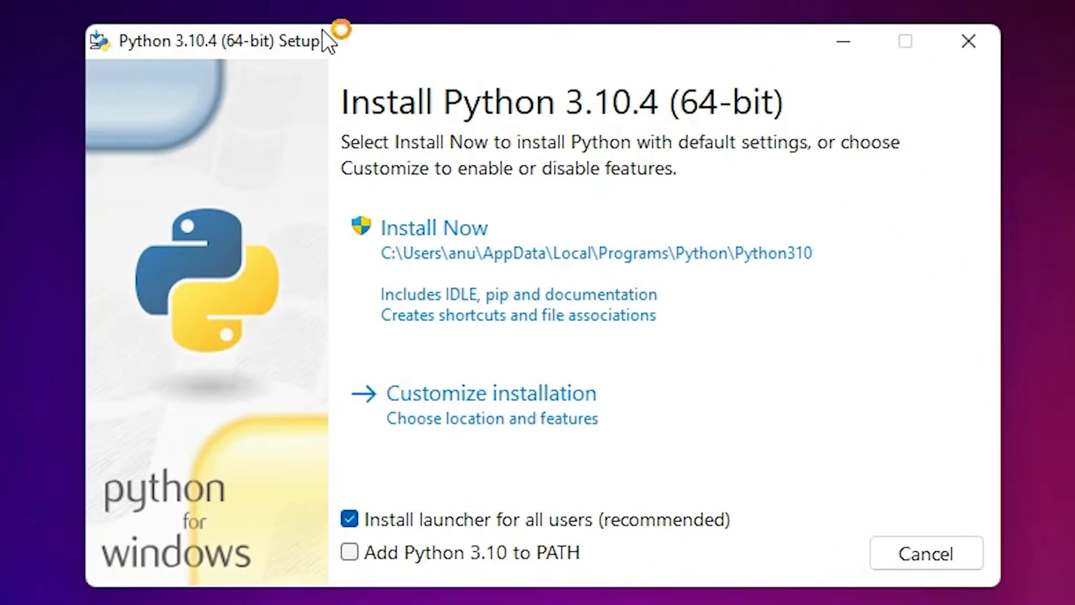
mouse_move(472, 252)
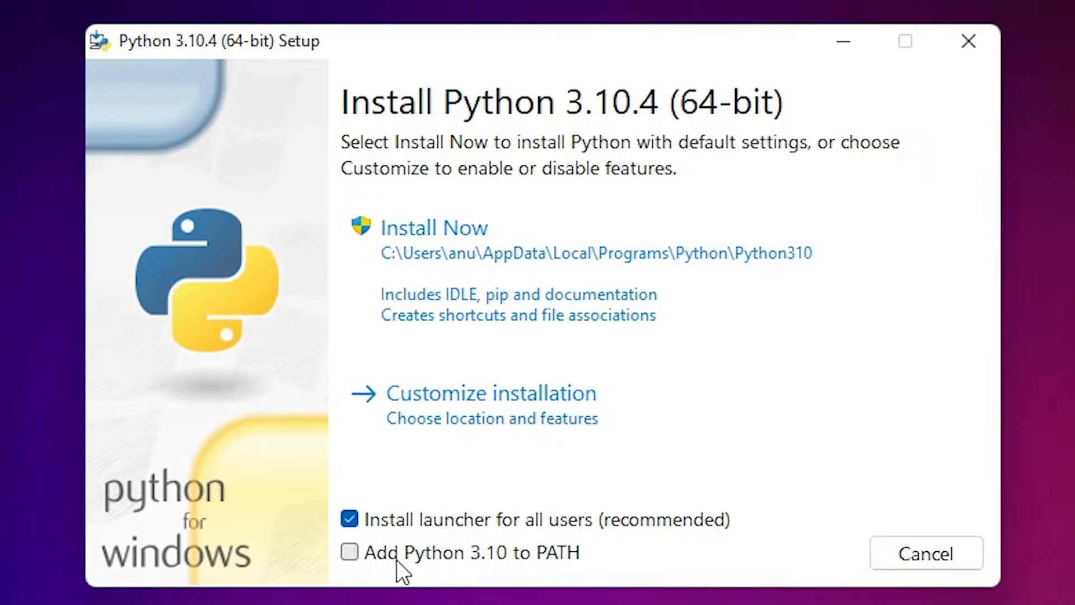
mouse_move(507, 568)
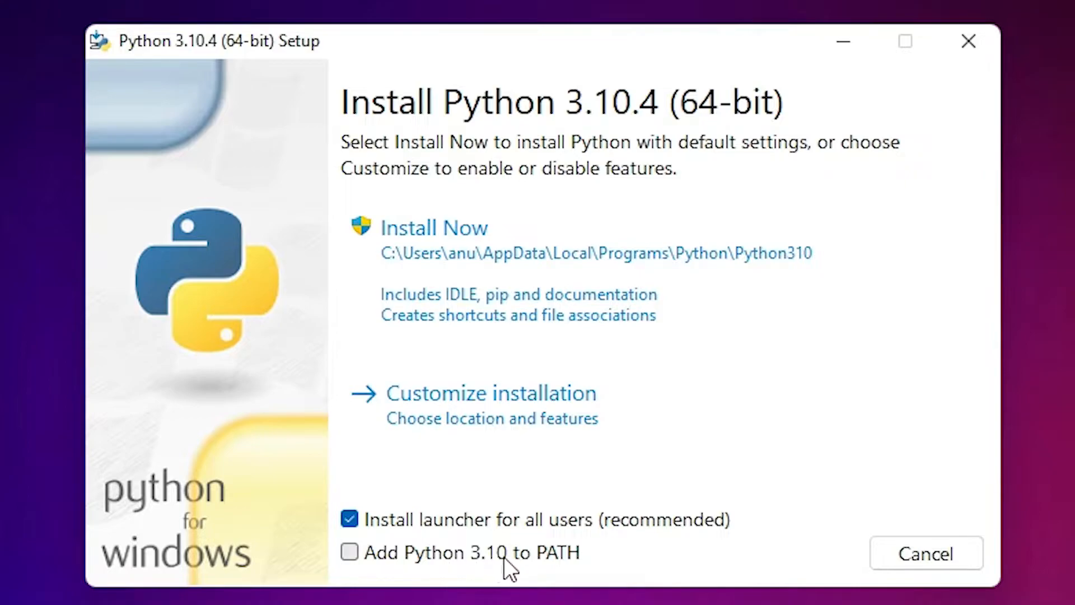
mouse_move(538, 572)
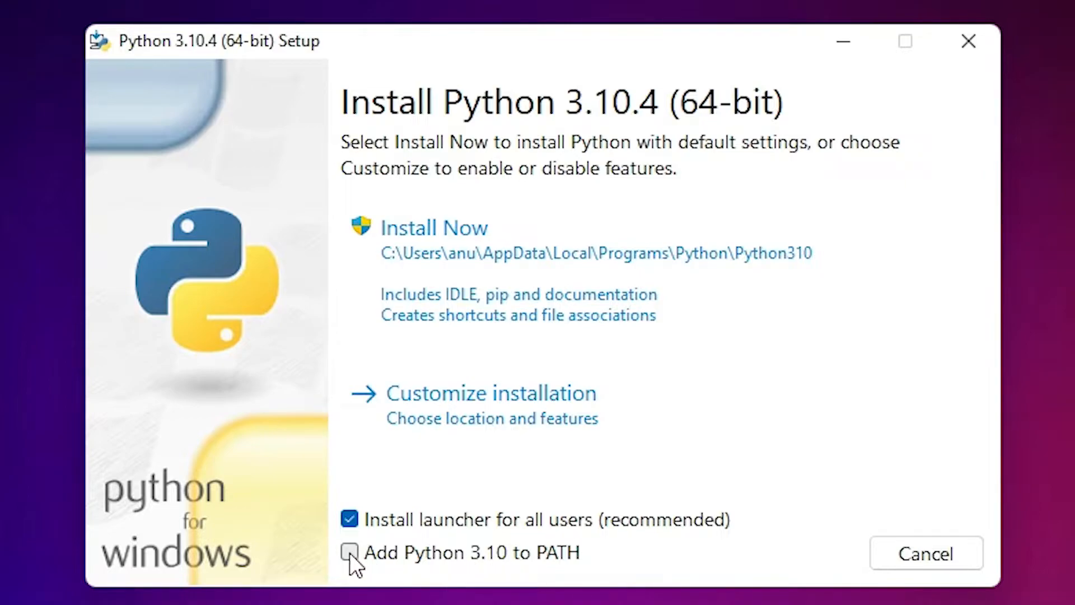
left_click(349, 552)
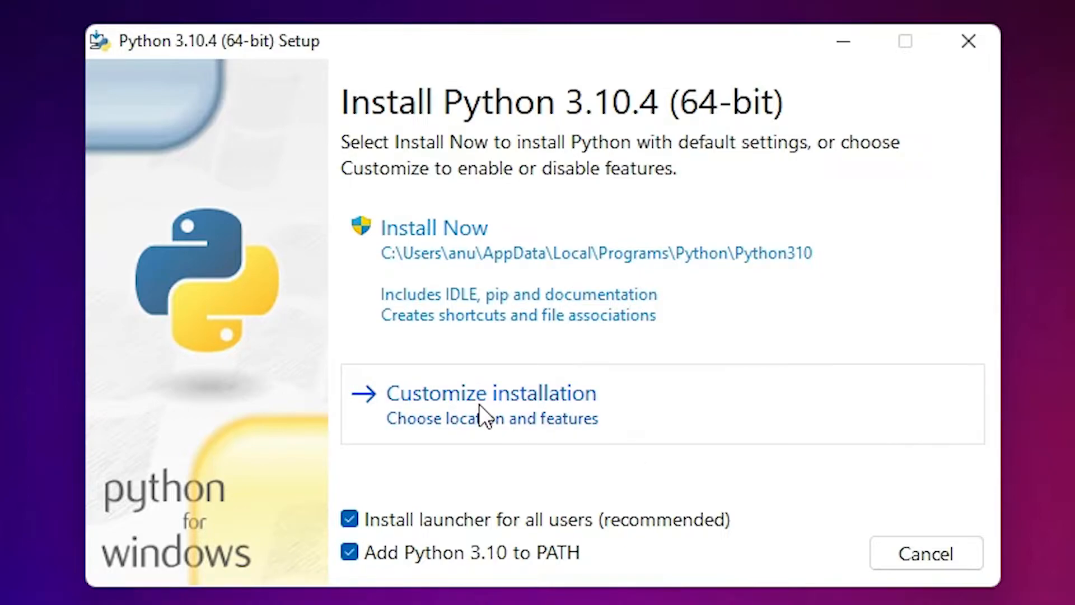
Step: Choose Customize installation, keeping pip, IDLE and all optional features on
left_click(491, 393)
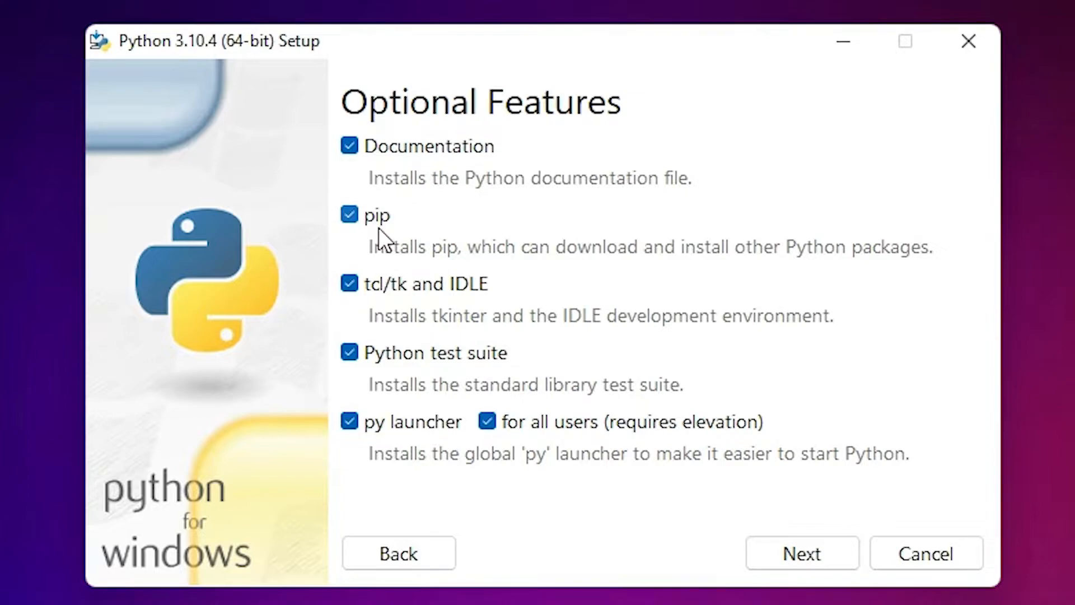
mouse_move(464, 304)
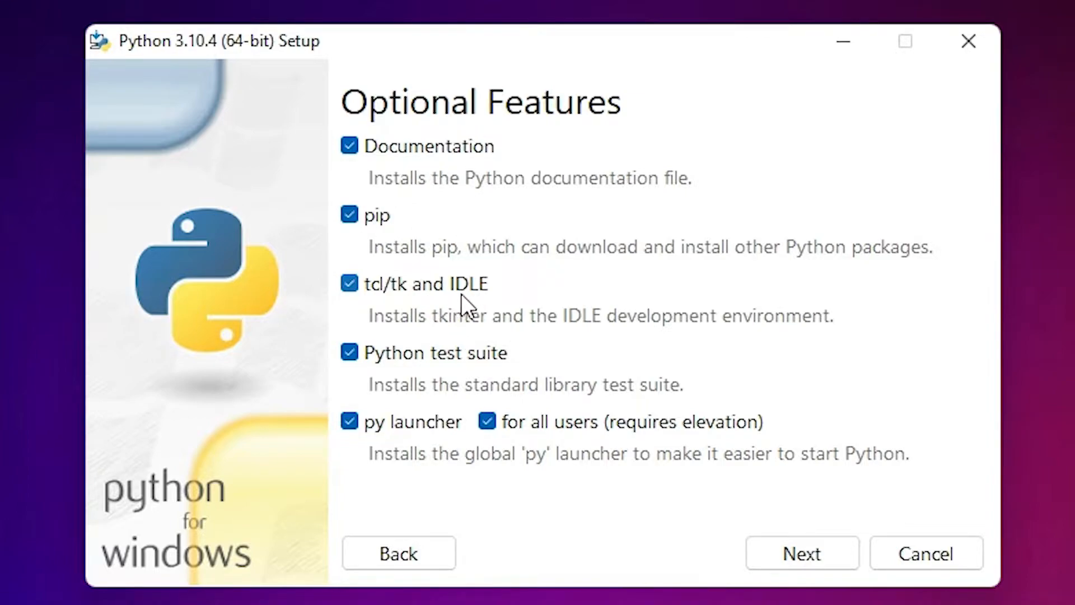
mouse_move(503, 331)
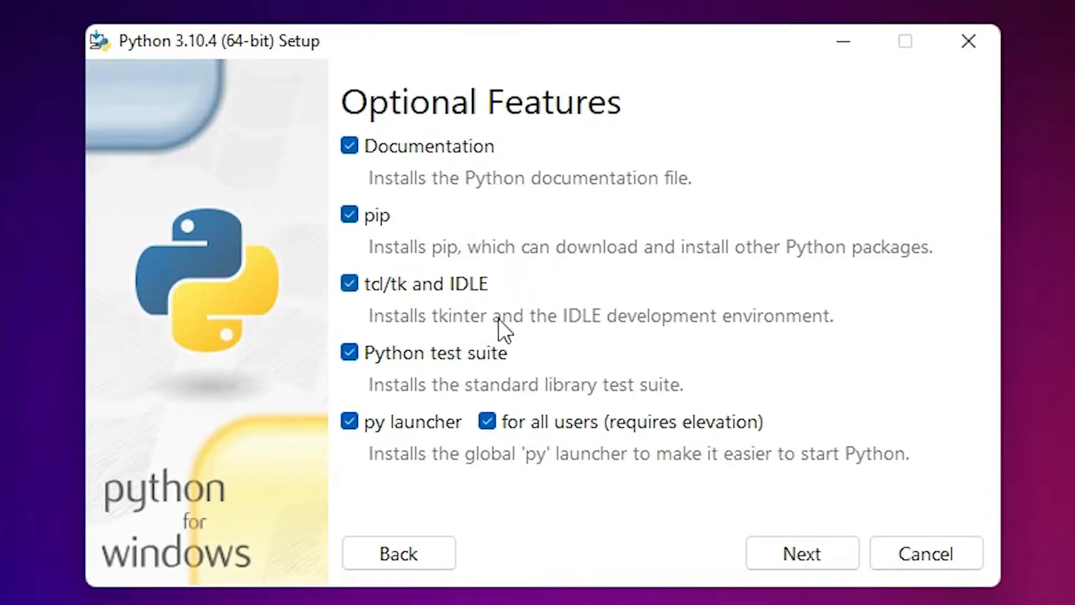
mouse_move(529, 451)
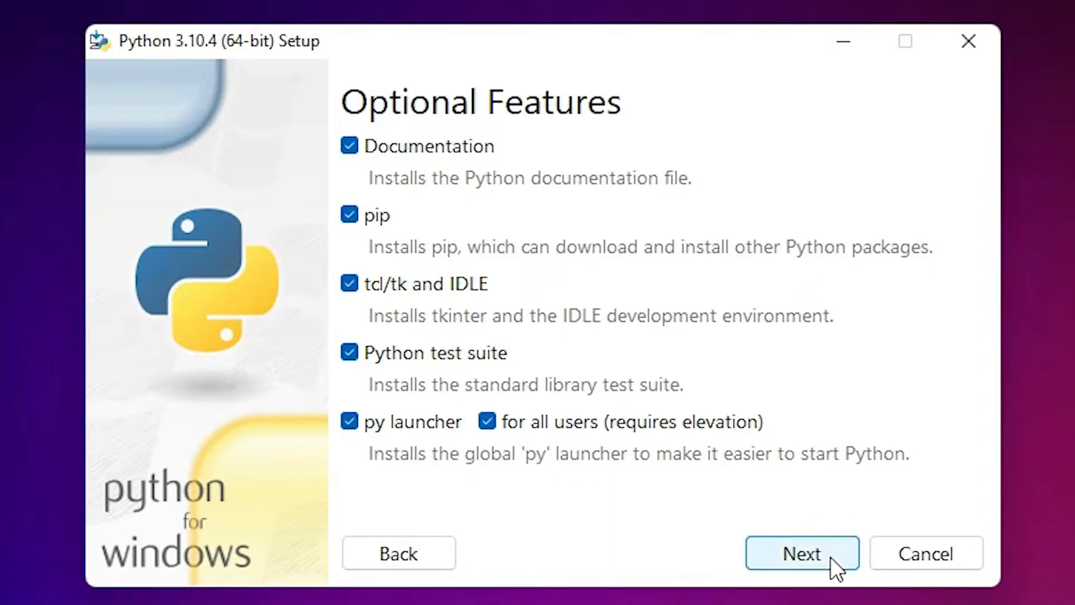
Step: Advance to Advanced Options and enable Install for all users at C:\Program Files\Python310
left_click(802, 553)
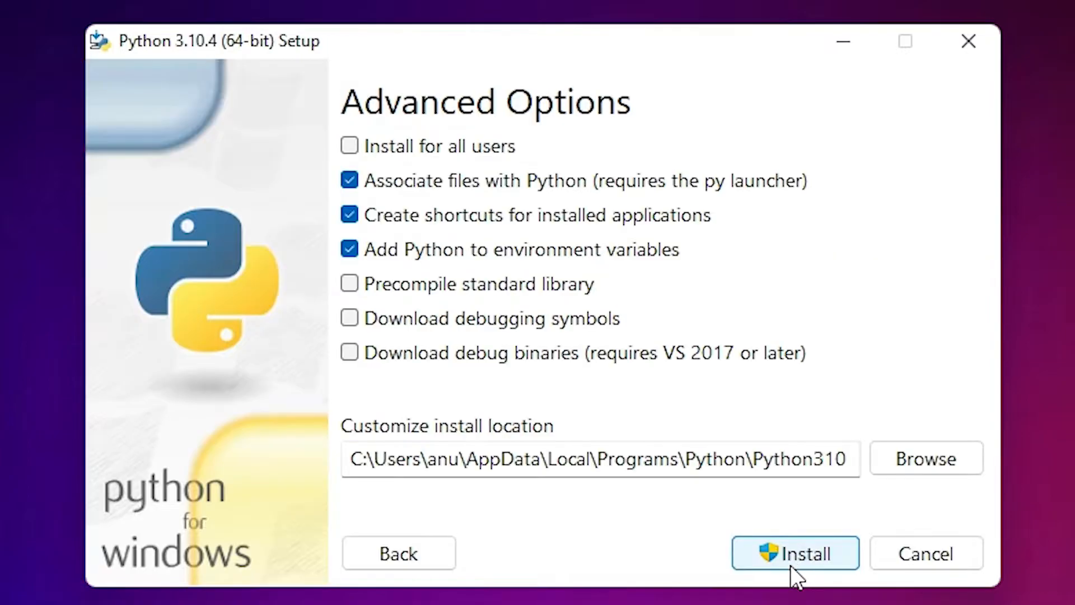
mouse_move(613, 130)
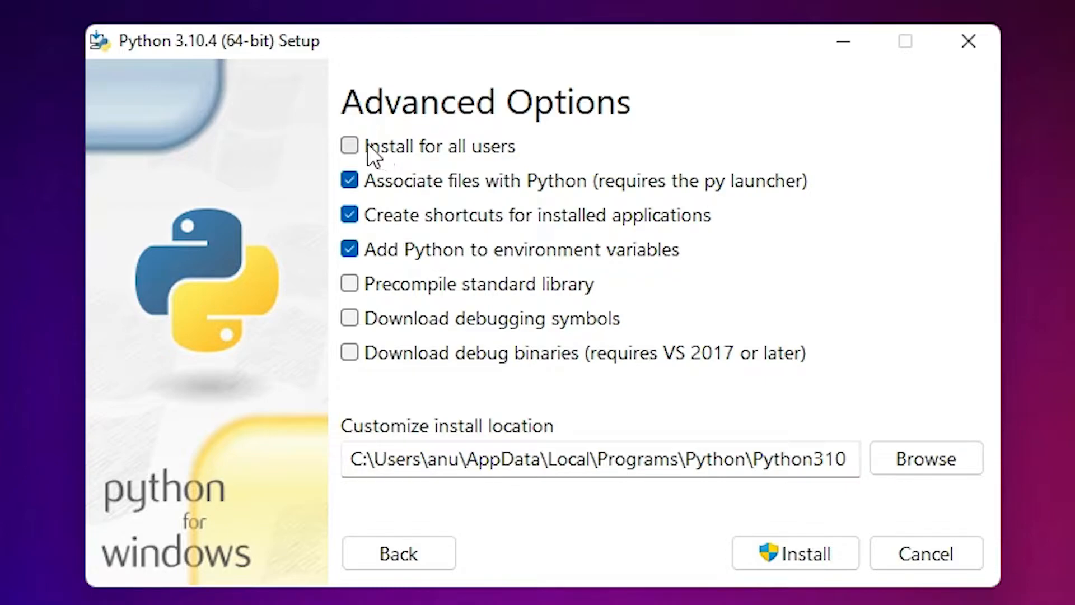
left_click(349, 145)
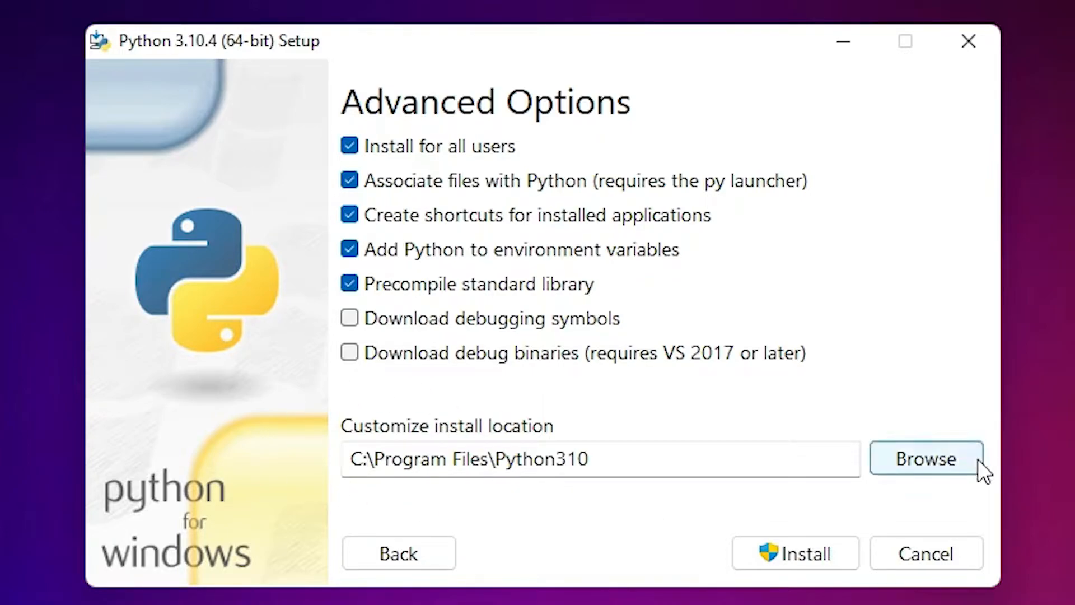
left_click(926, 458)
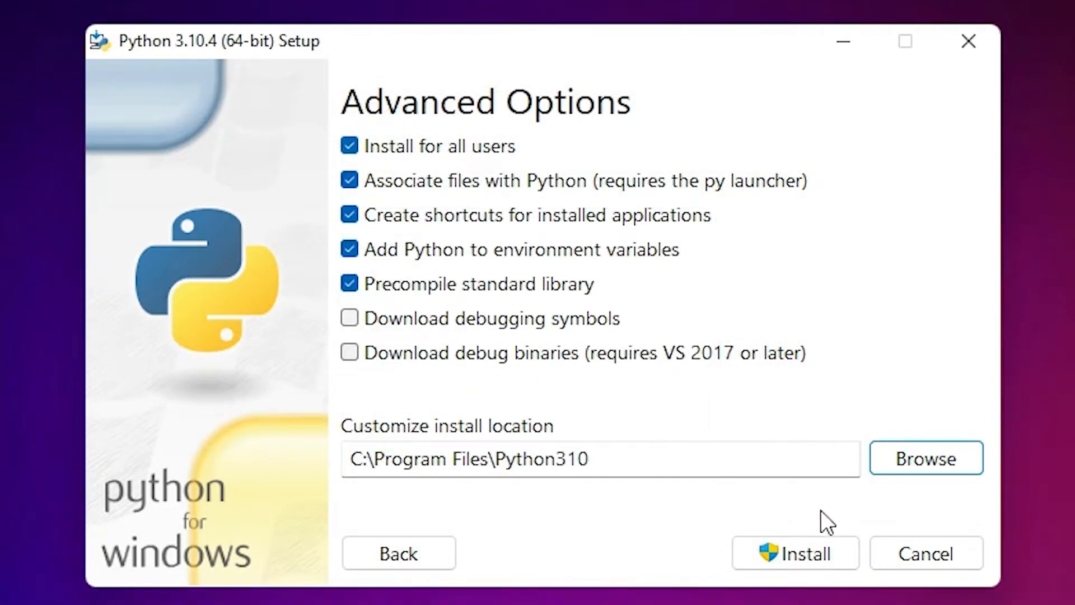
Step: Install Python 3.10.4 with these options until setup reports success
left_click(795, 553)
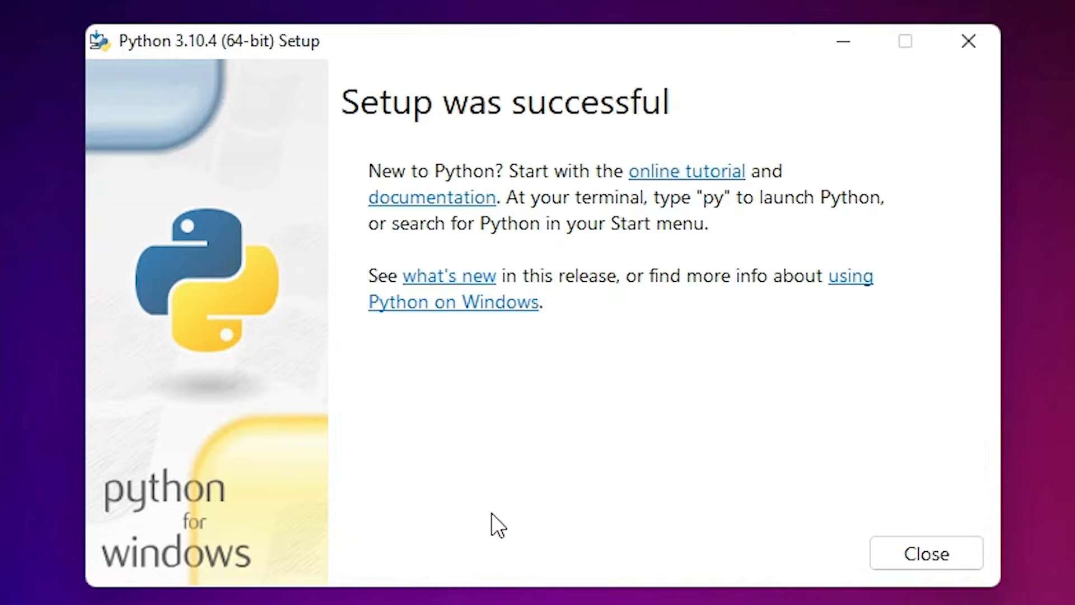
mouse_move(620, 116)
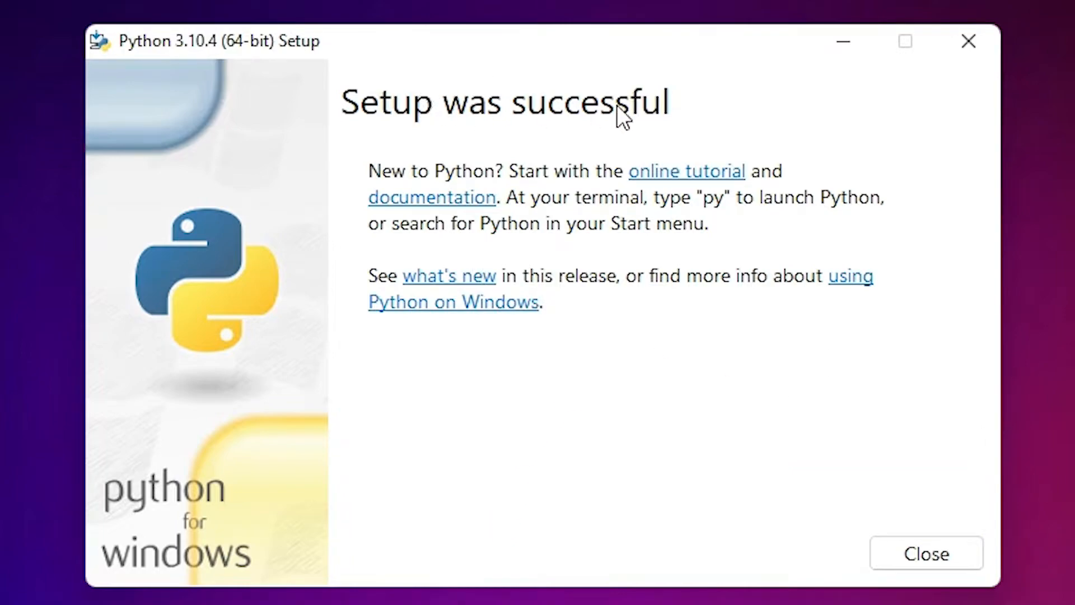
Step: Close the installer and launch Command Prompt from a Start search for cmd
left_click(414, 591)
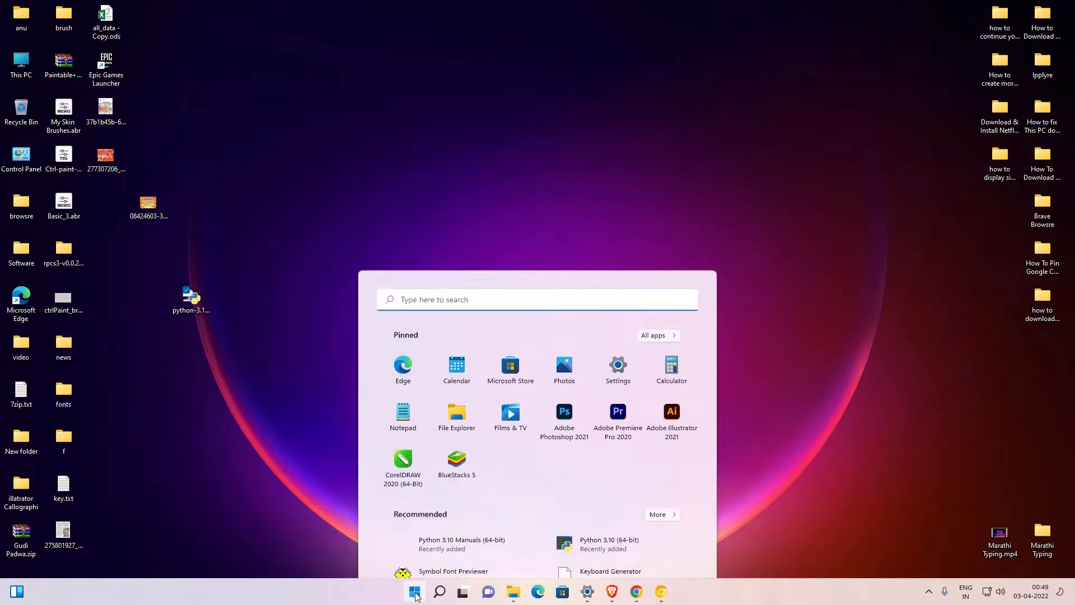
type("cmd")
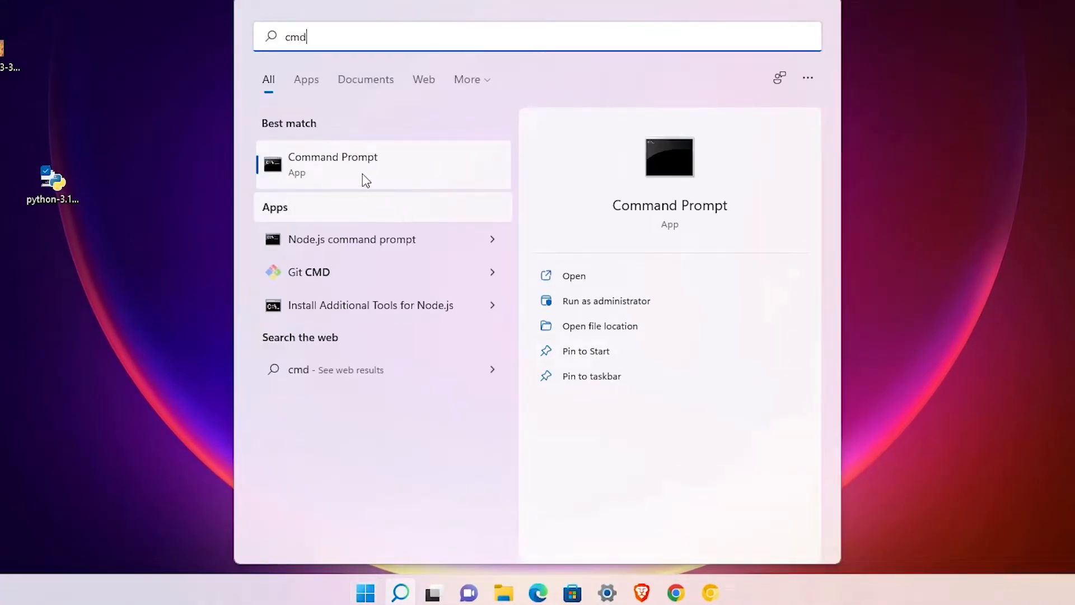
left_click(332, 165)
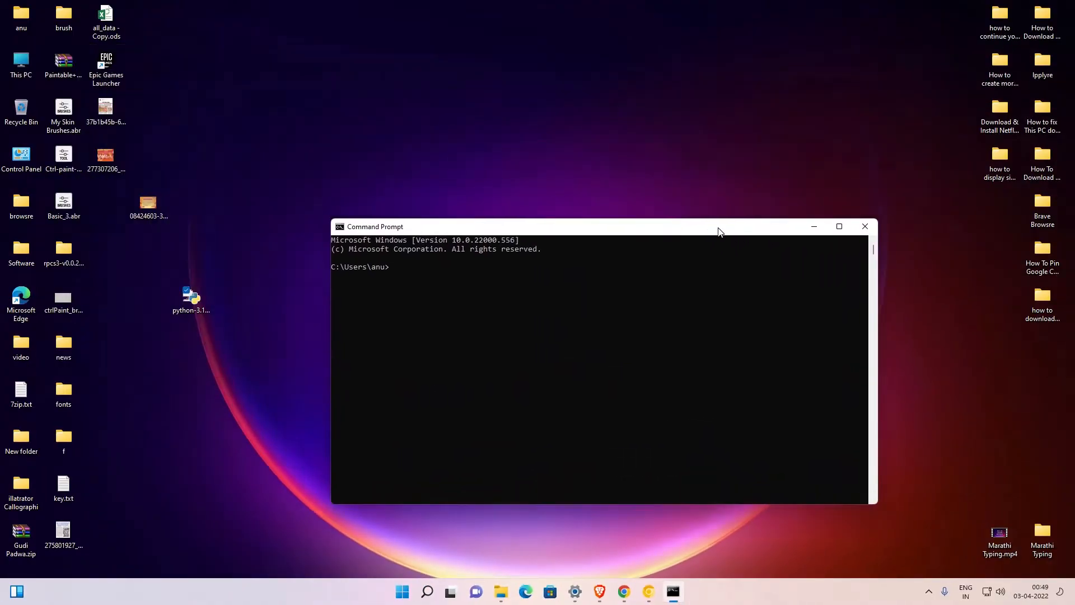
Step: Run python --version and pip --version, confirming Python 3.10.4 and pip 22.0.4
type("p")
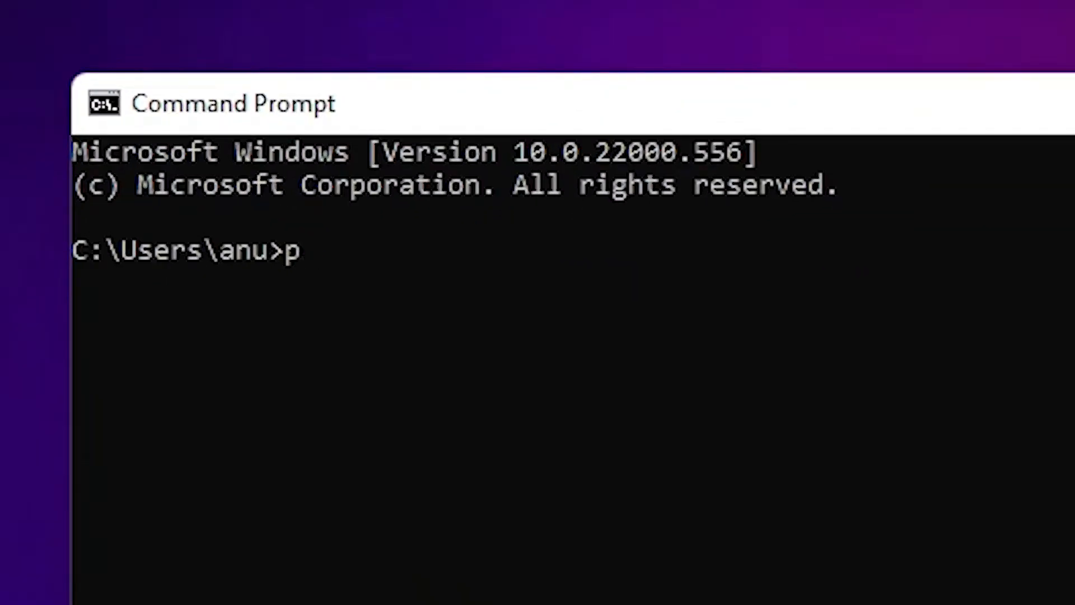
type("ython")
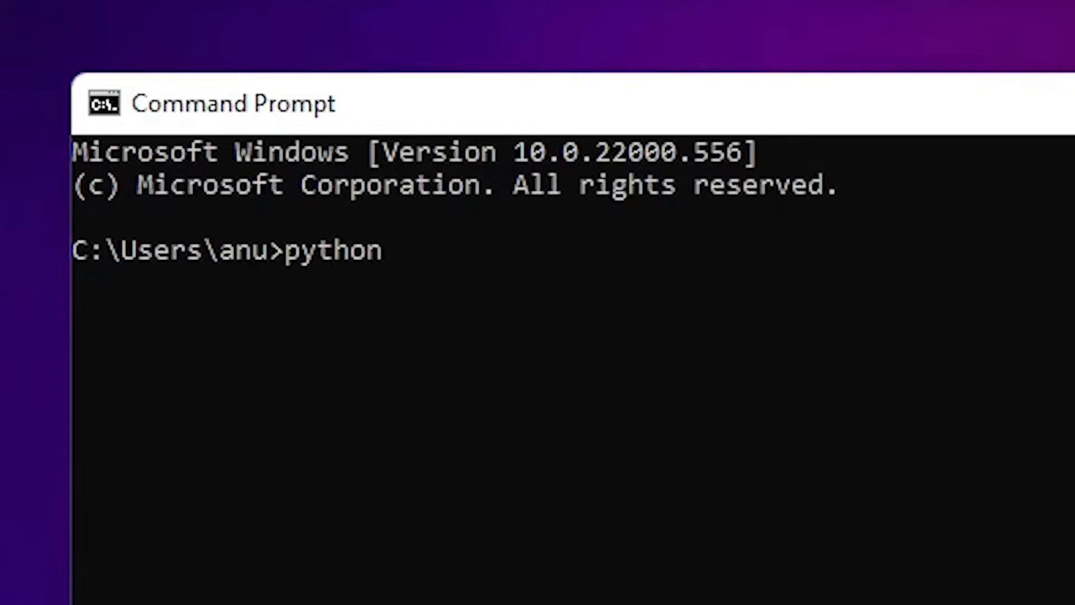
type("--version")
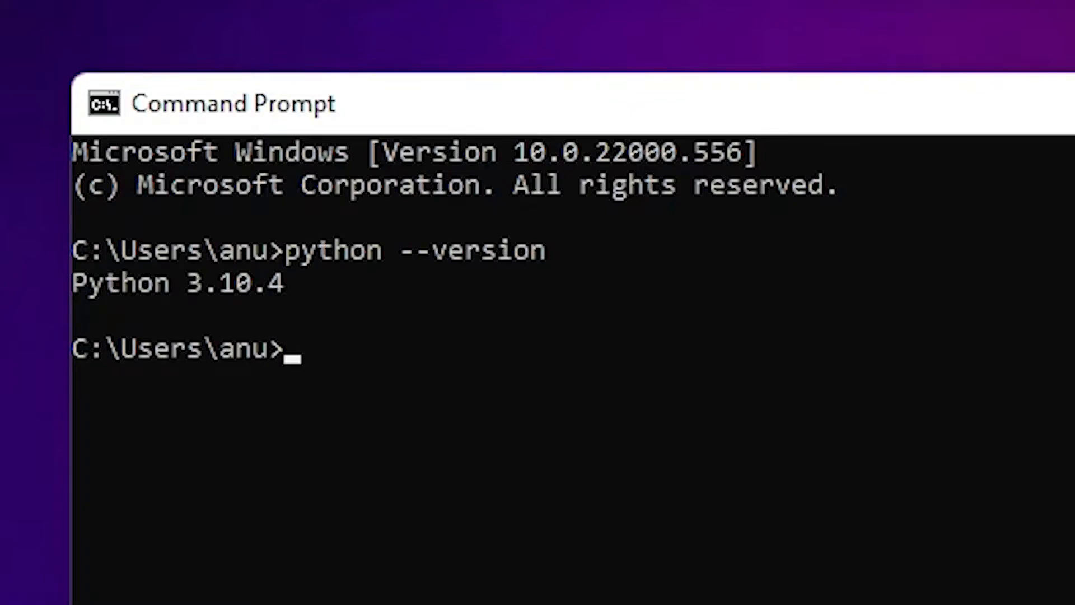
type("pip")
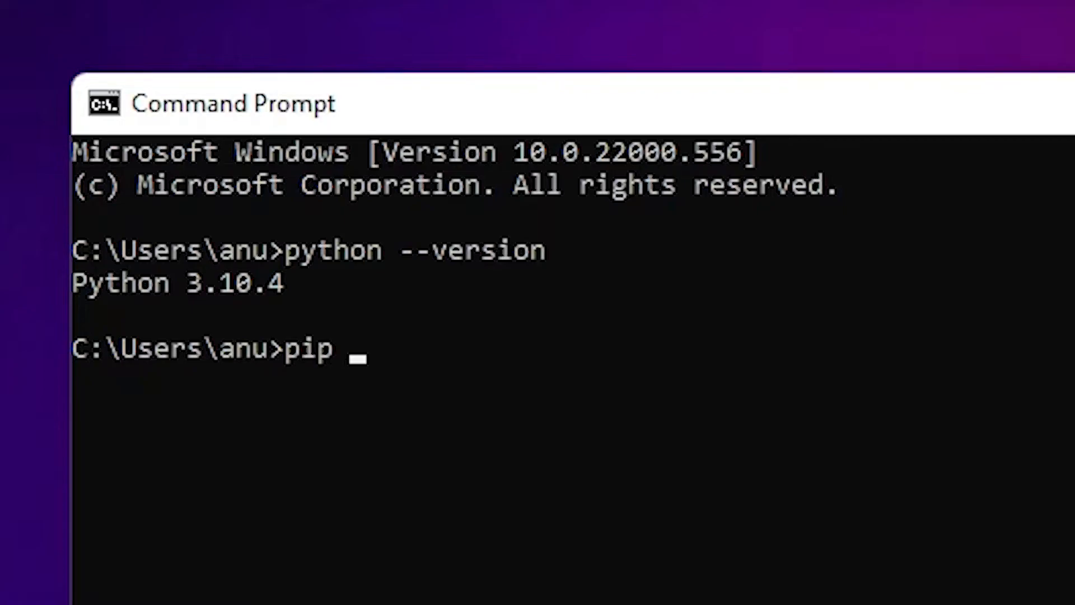
type("--version")
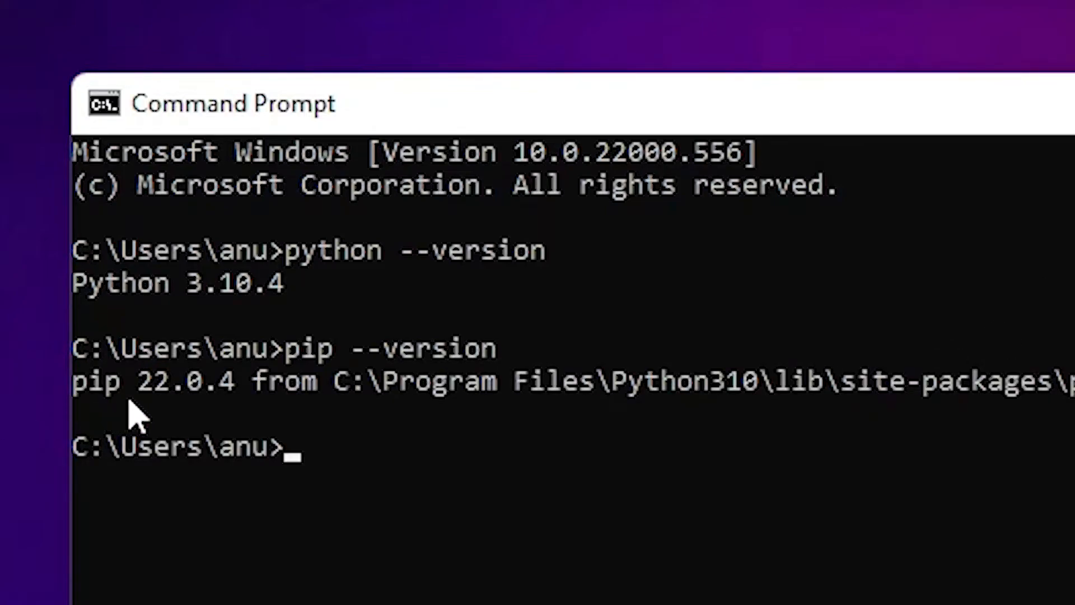
mouse_move(521, 480)
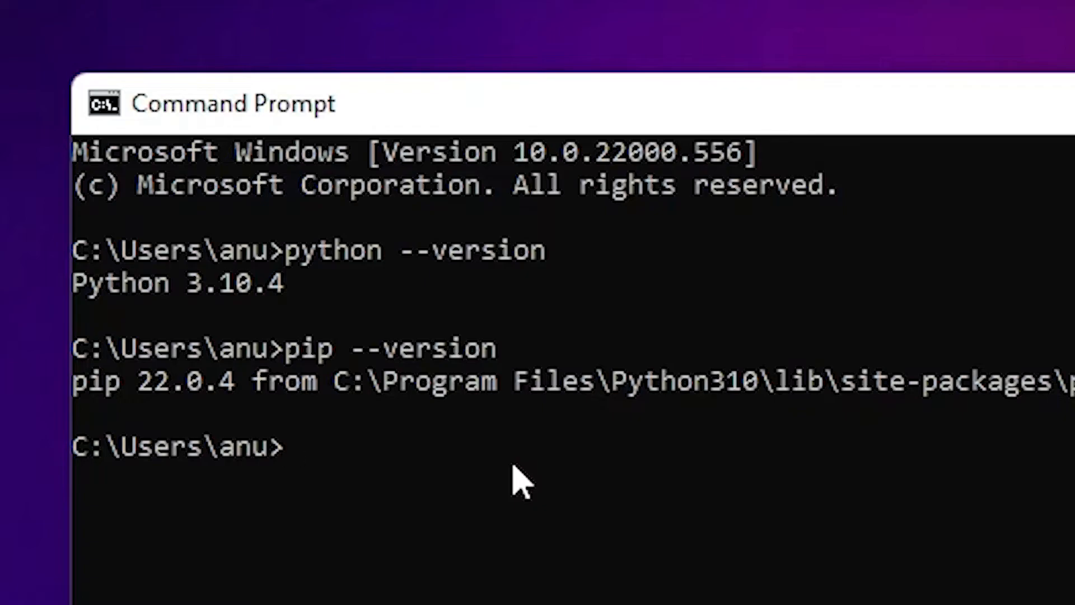
Step: Run pip install beautifulsoup4, installing beautifulsoup4 4.10.0 and soupsieve 2.3.1
type("pip i")
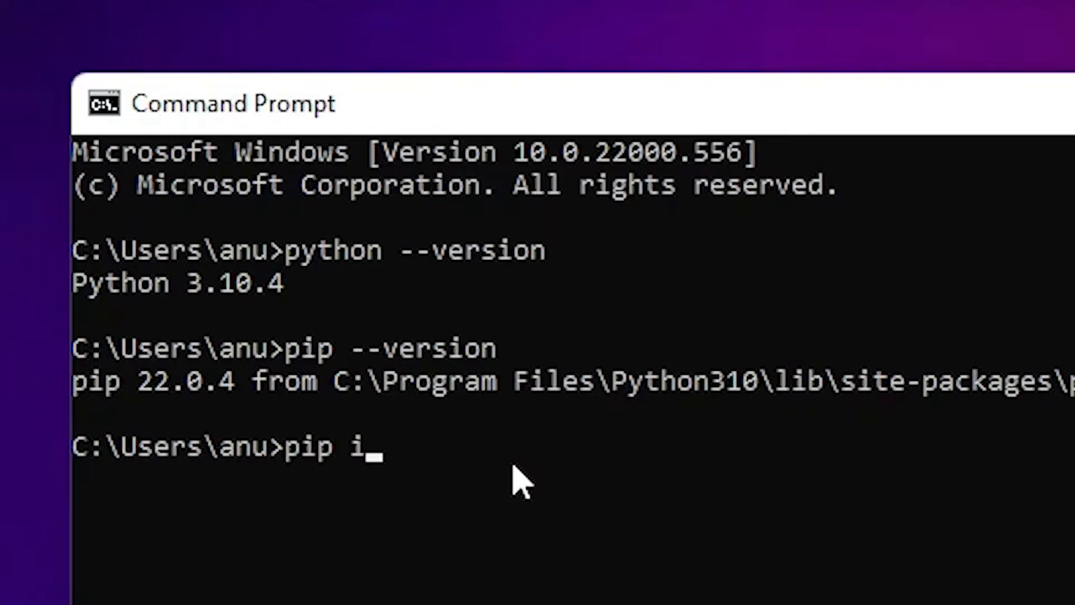
type("nstall")
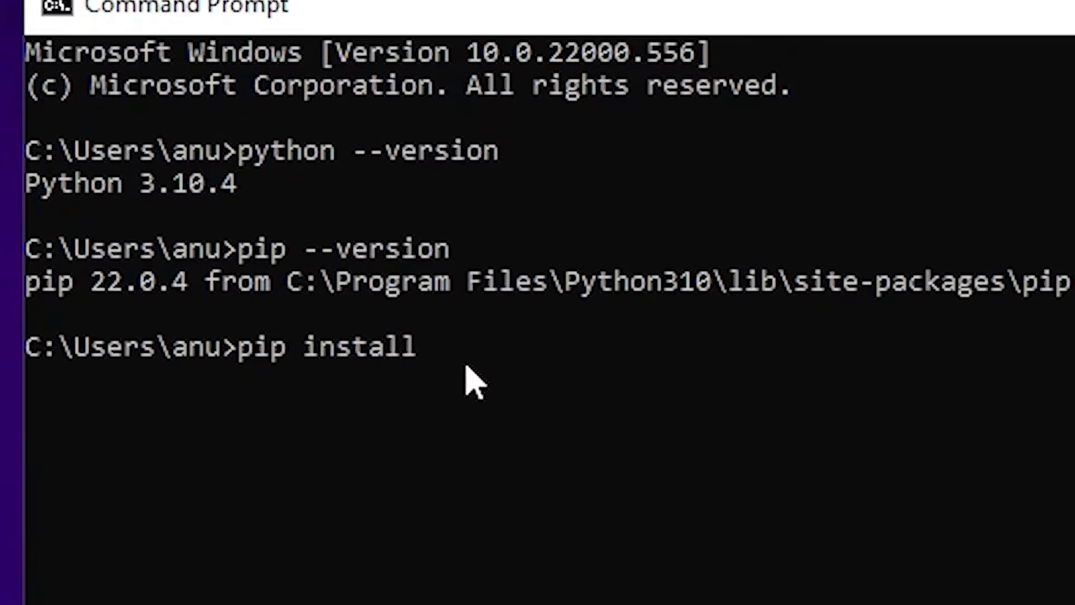
type("b")
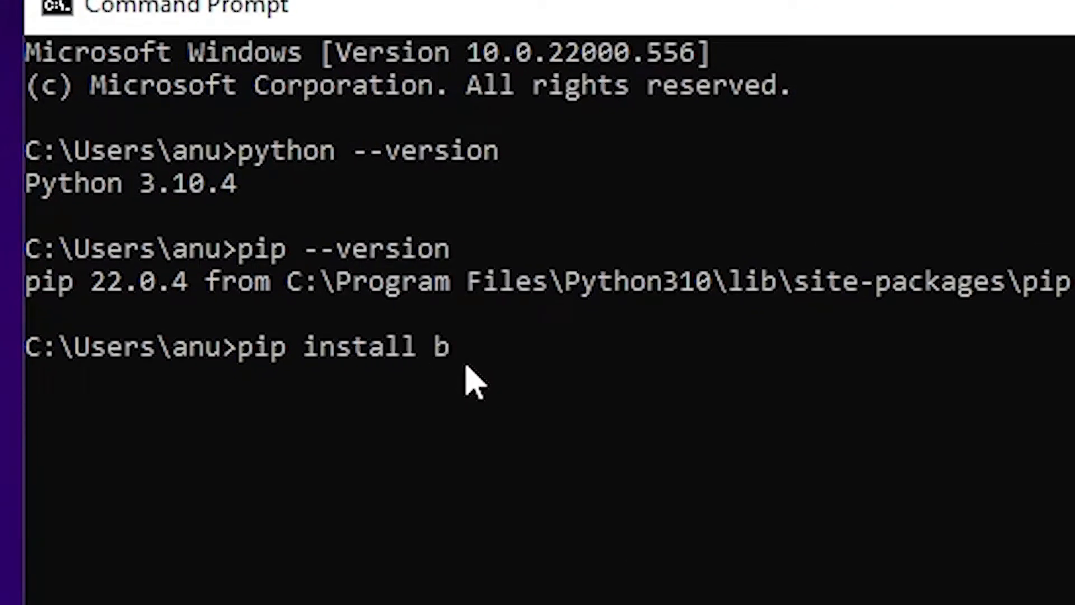
type("eaut")
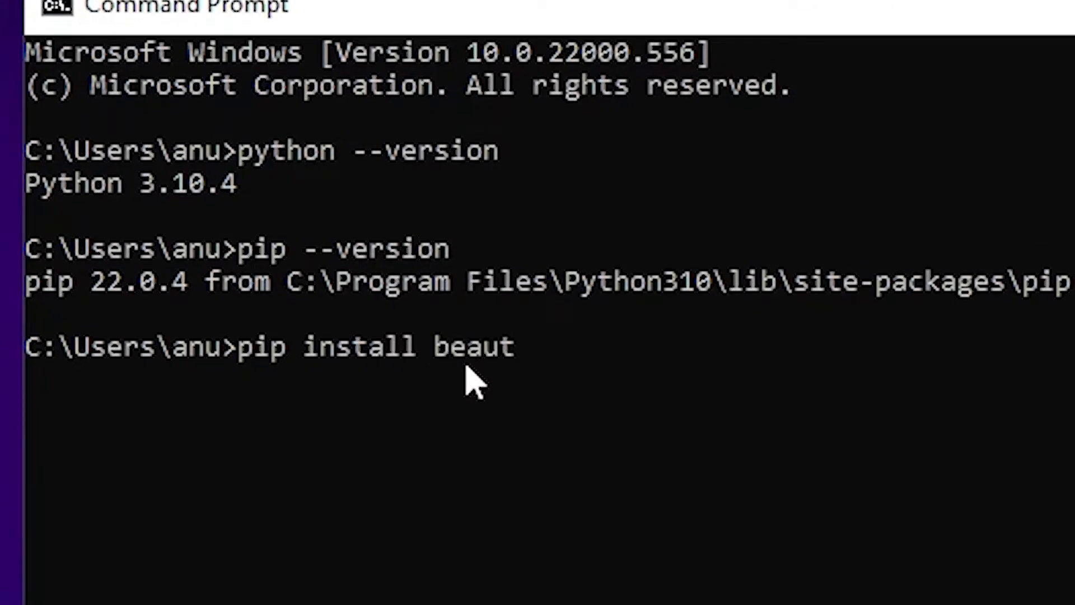
type("iful")
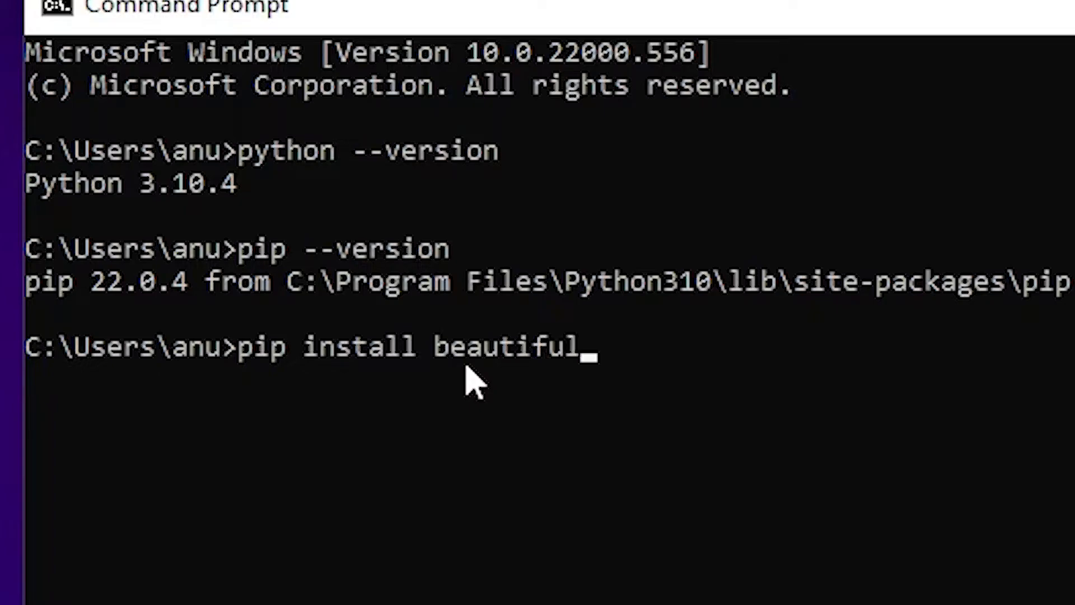
type("sou")
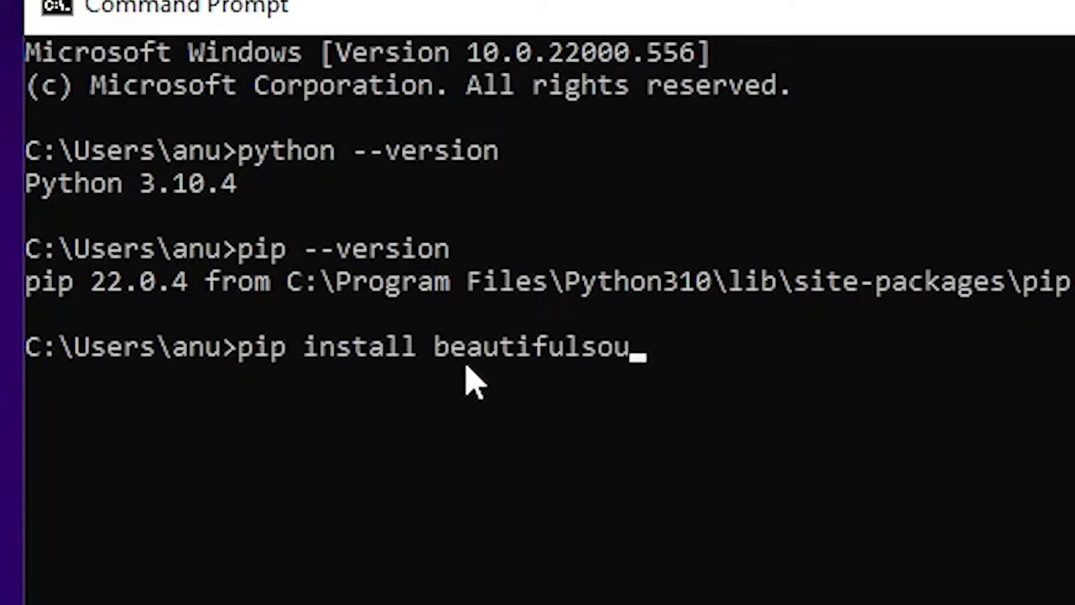
type("p4")
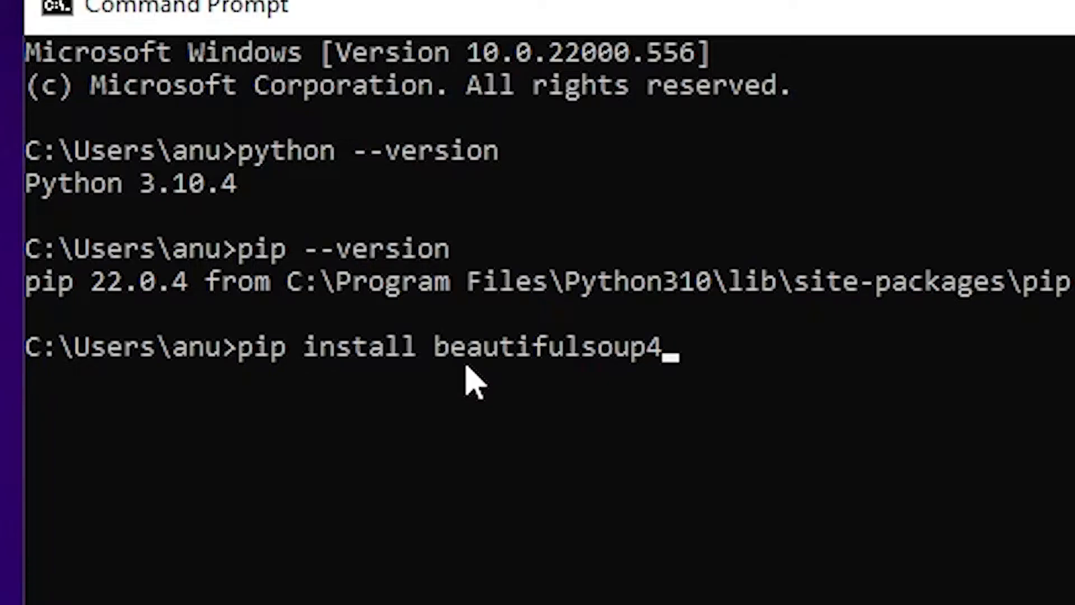
key("Enter")
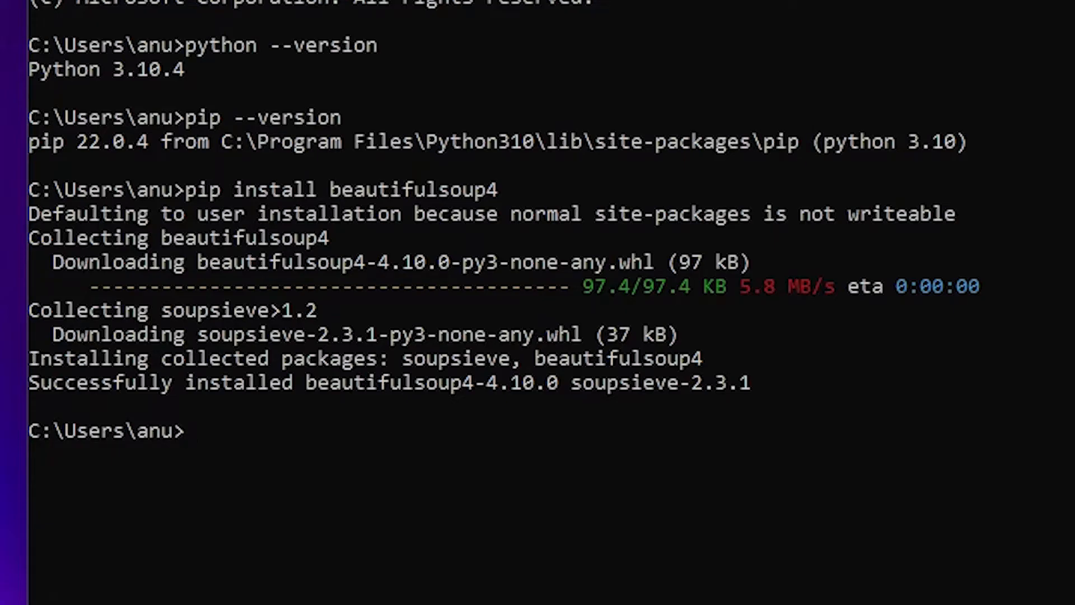
Step: Launch IDLE (Python 3.10 64-bit) from the Start menu search
left_click(400, 591)
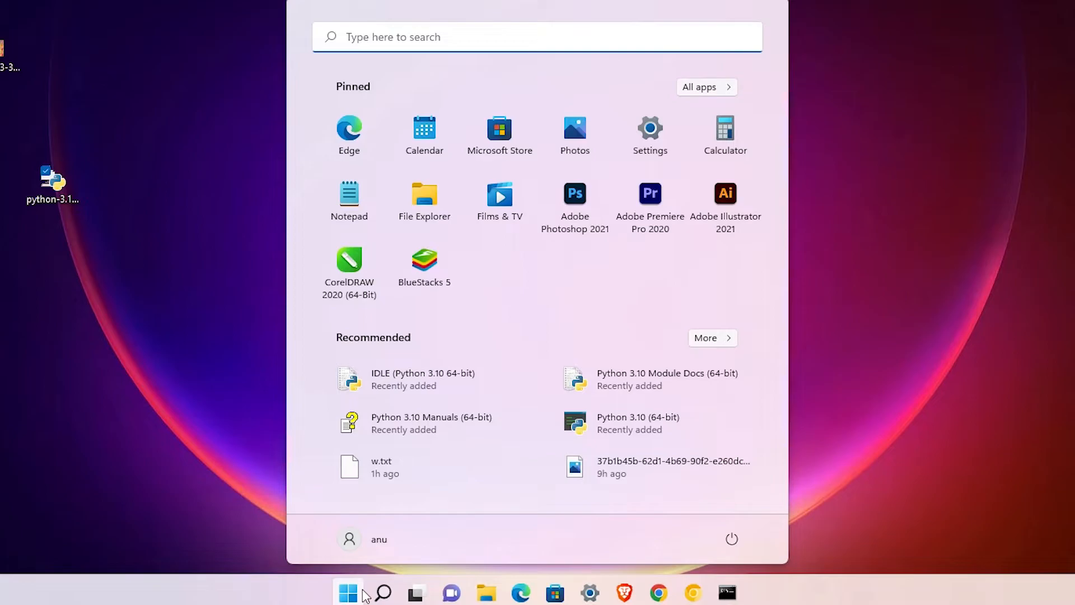
type("IDLE (Python 3.10 64-bit)")
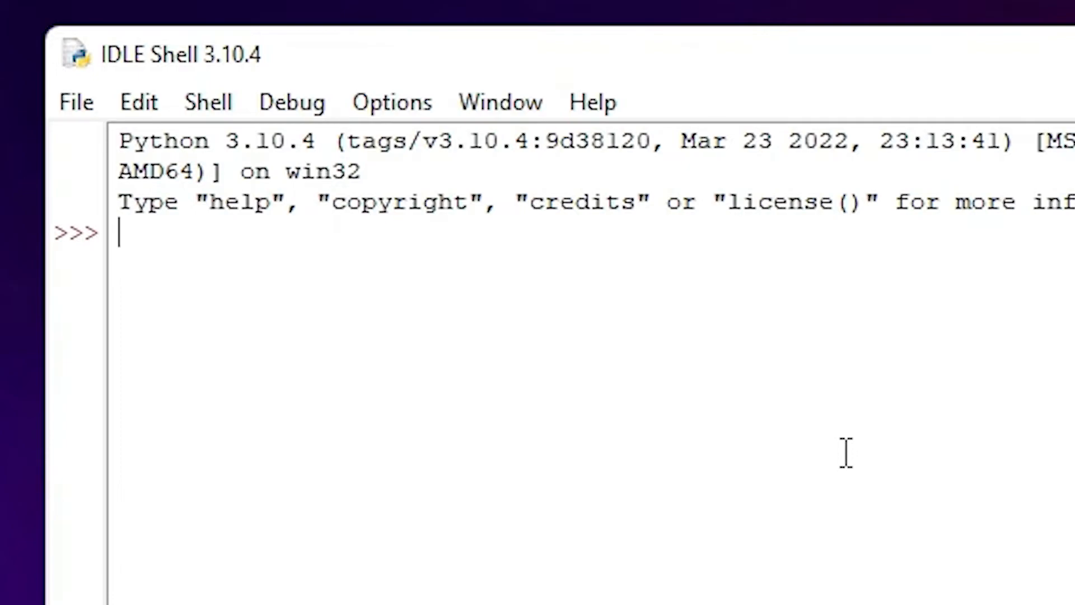
Step: Run import beautifulsoup4 and highlight the resulting ModuleNotFoundError message in the traceback
type("import")
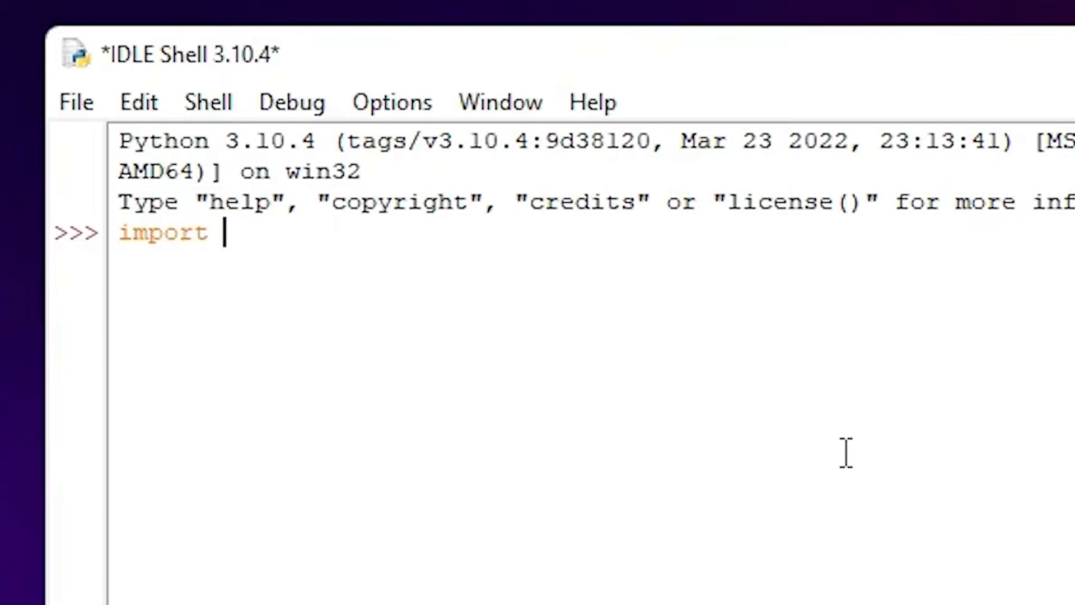
type("be")
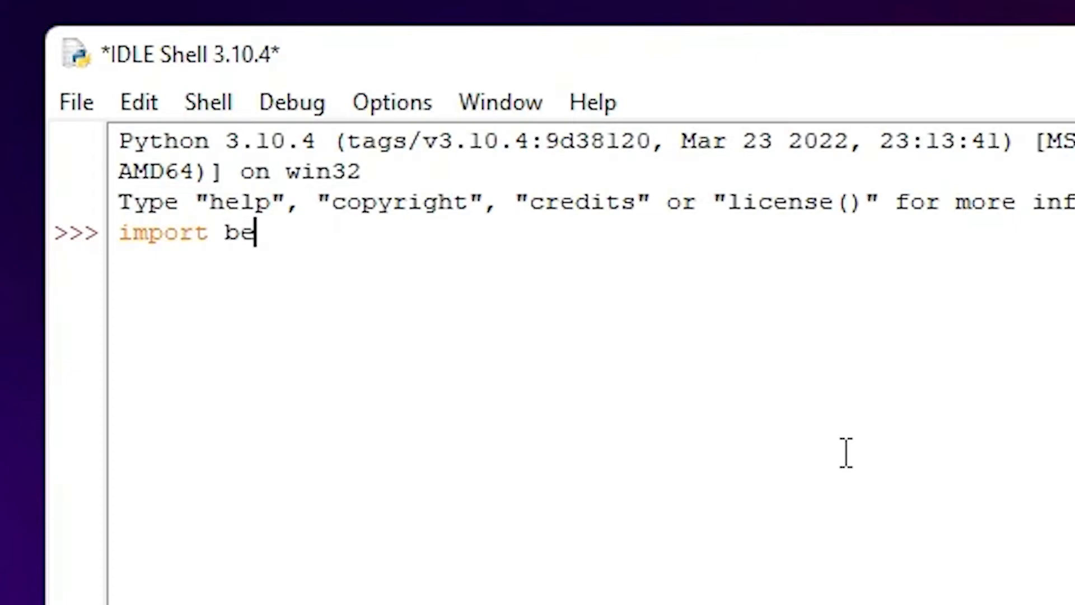
type("auti")
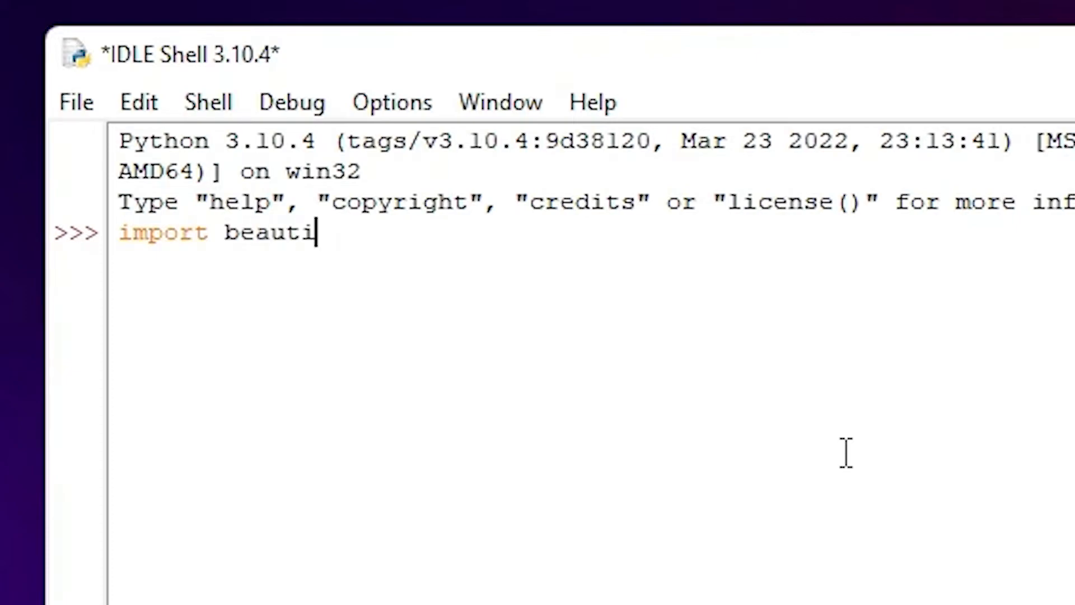
type("fulso")
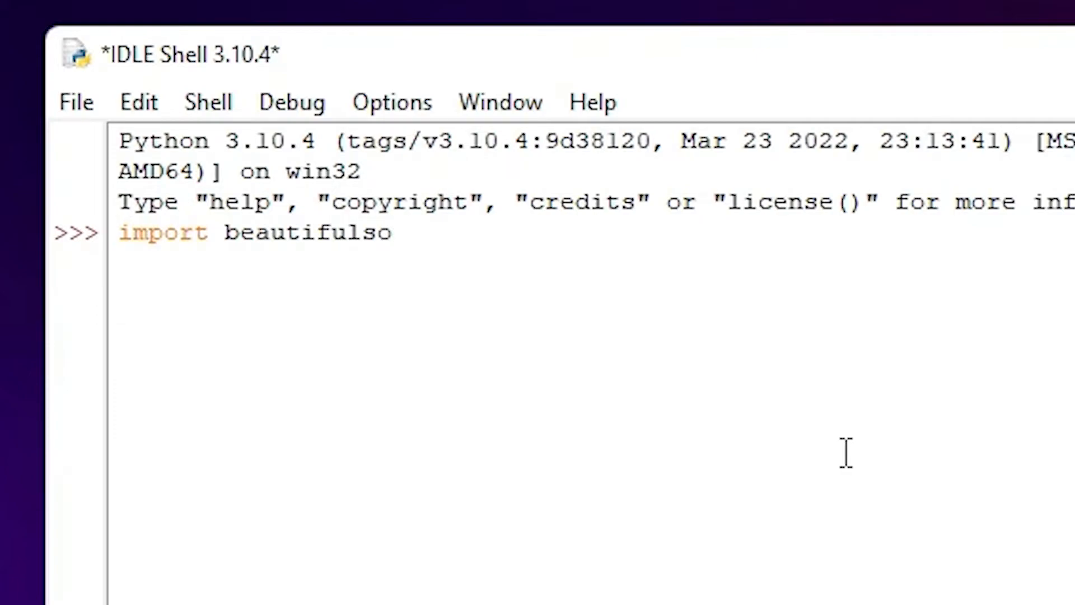
type("u")
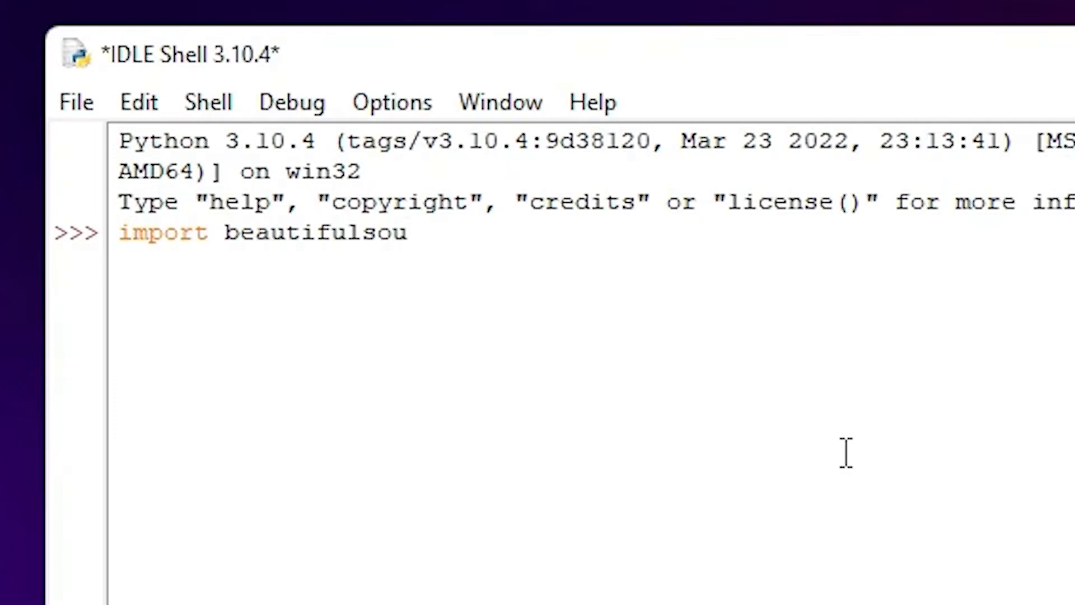
type("p4")
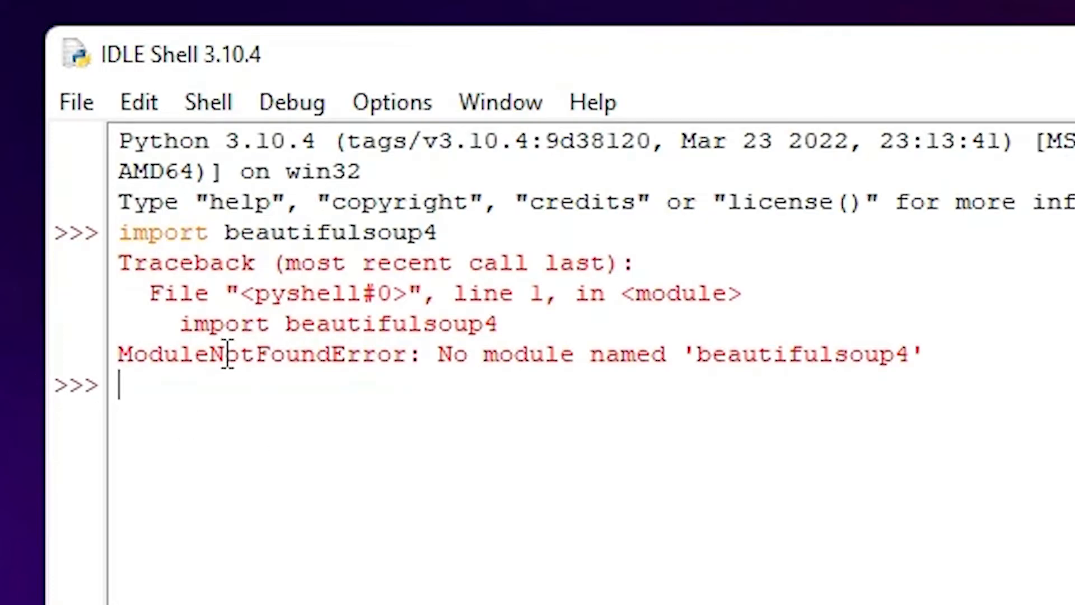
double_click(261, 354)
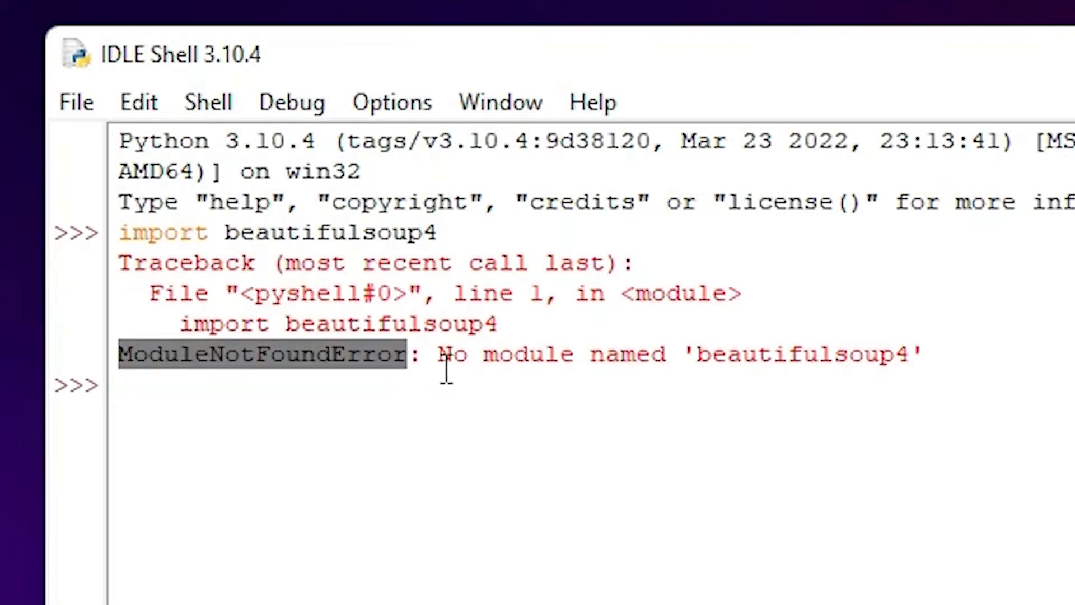
left_click_drag(439, 355, 905, 355)
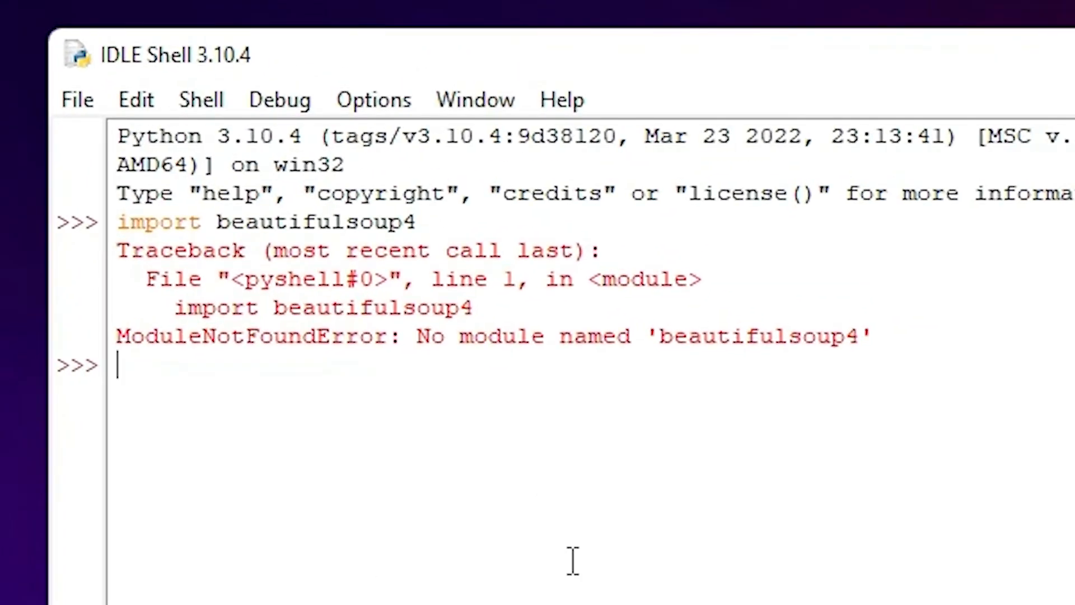
Step: Run import bs4 at the prompt, which succeeds without error
type("imp")
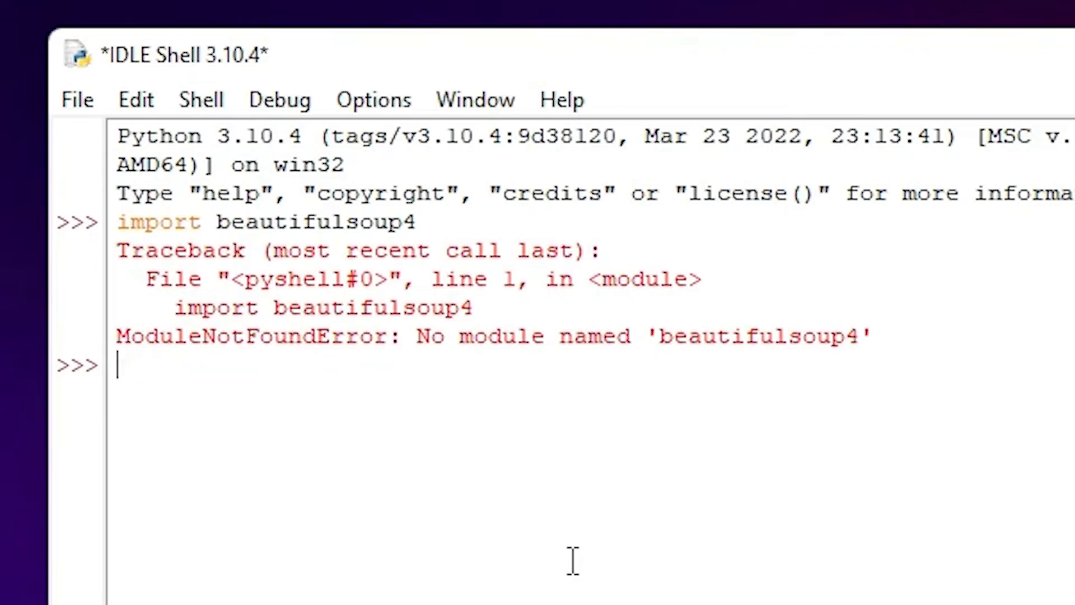
type("import")
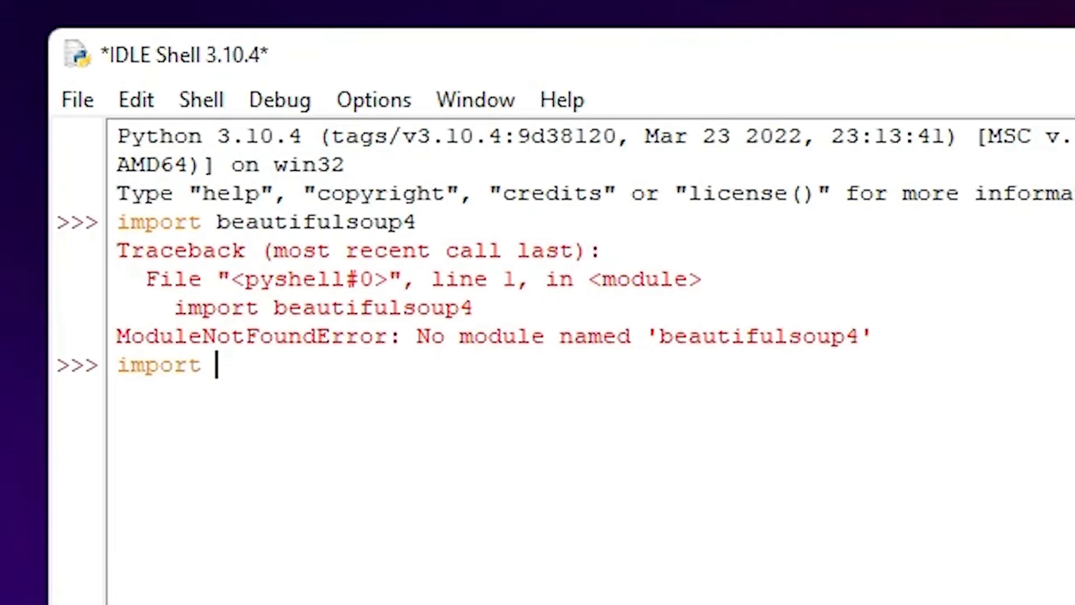
type("bs4")
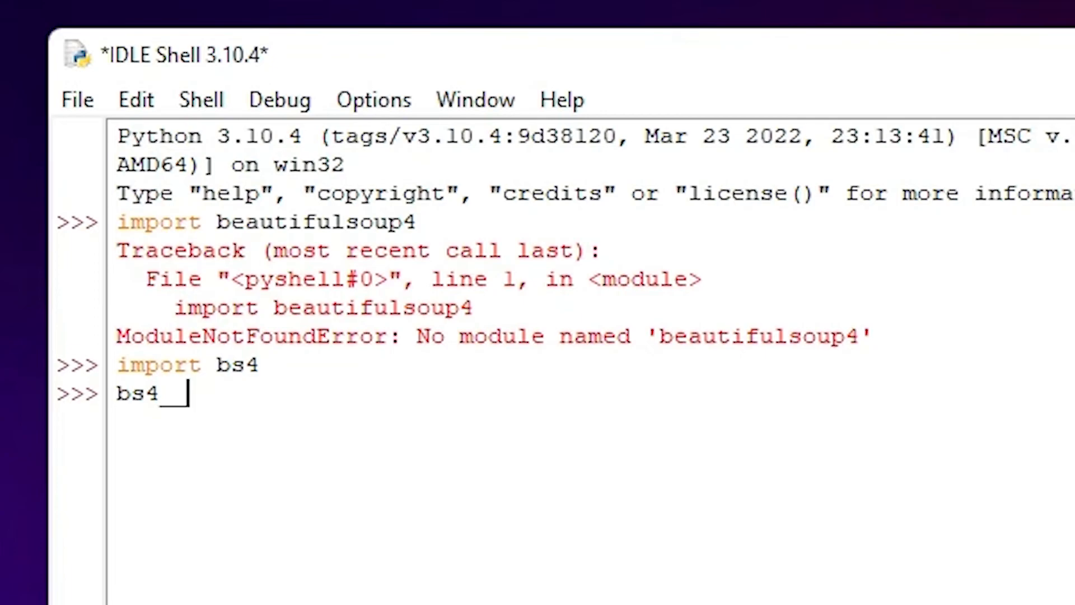
Step: Evaluate bs4.__version__ via autocomplete and highlight the returned '4.10.0'
type("_version__")
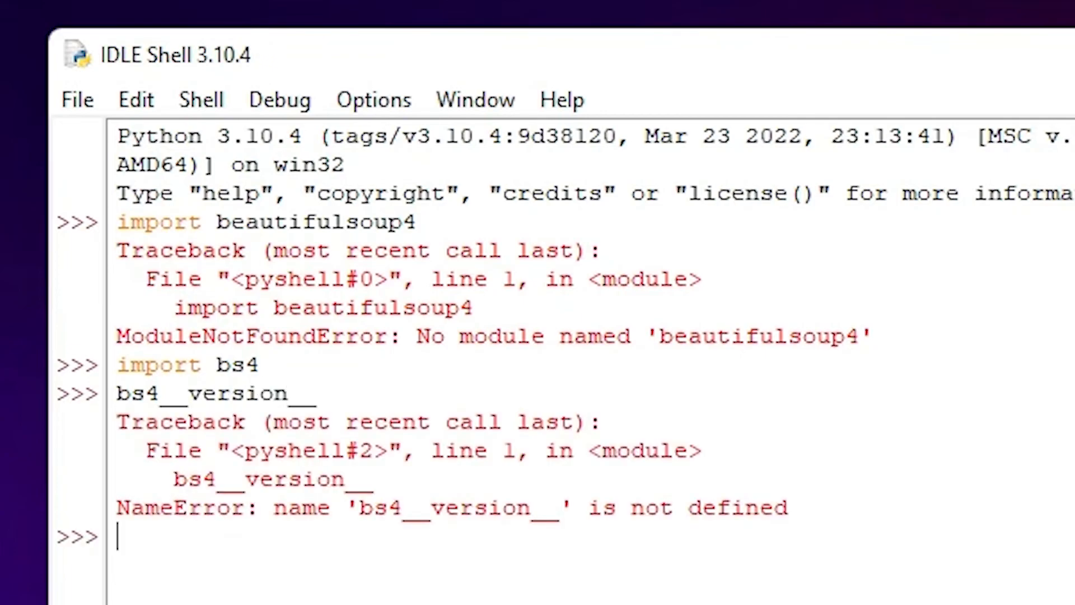
type("bs4.__")
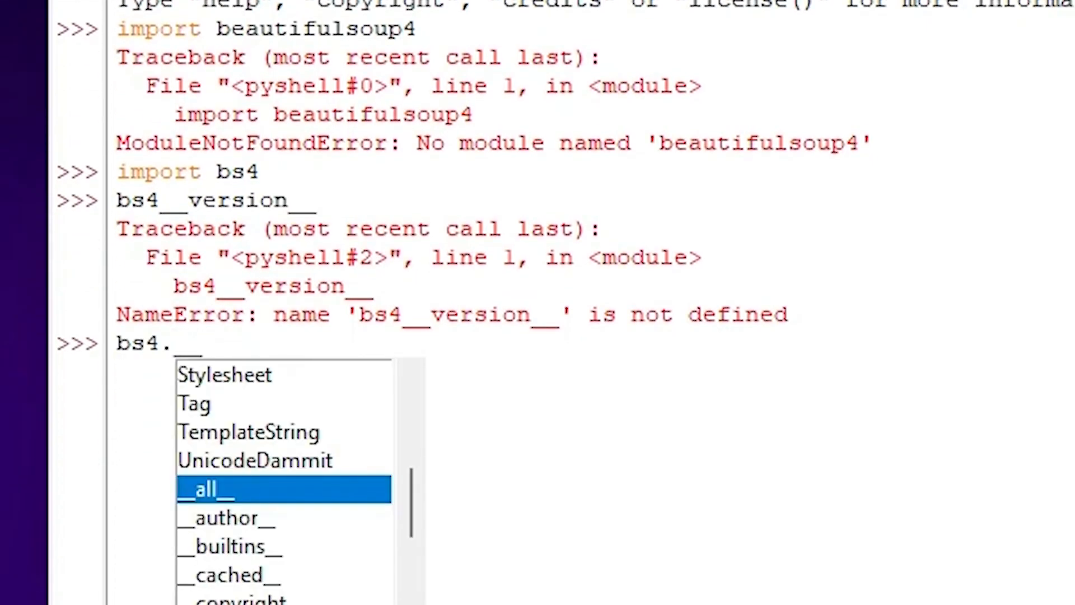
type("version")
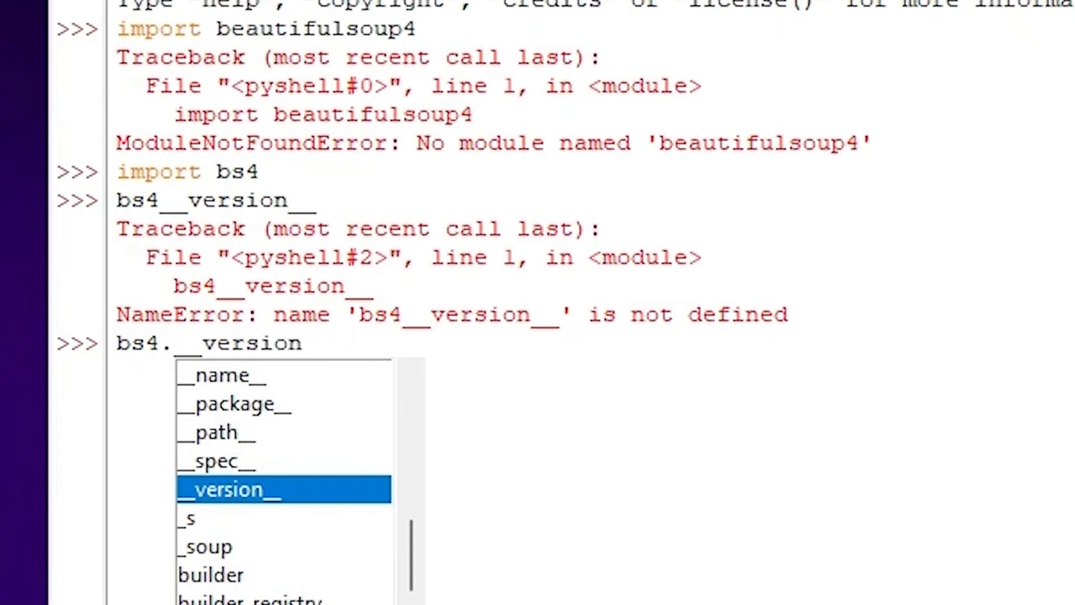
left_click(228, 489)
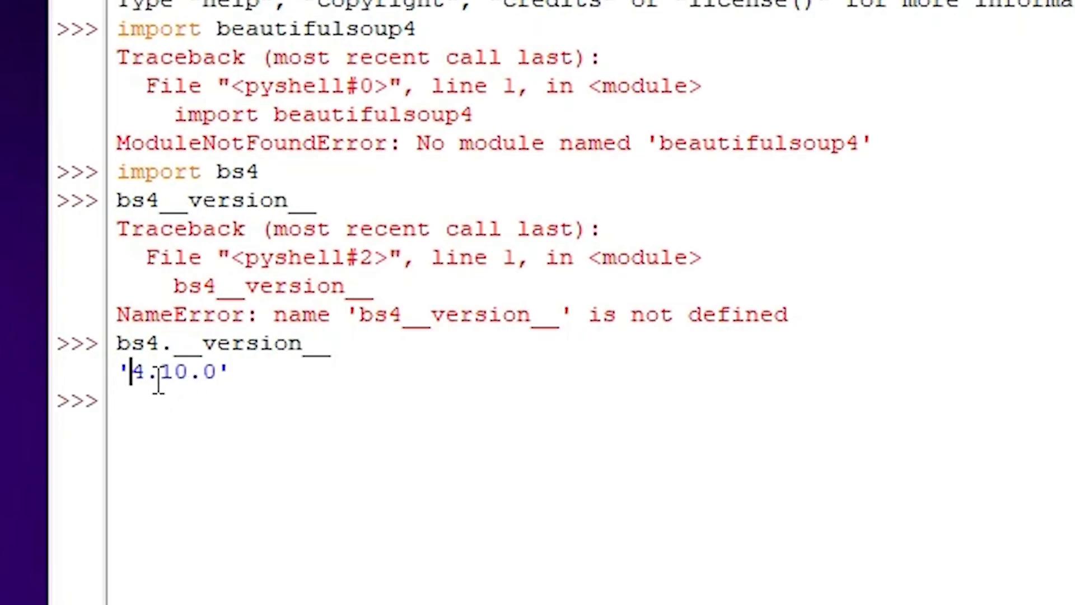
left_click_drag(133, 372, 229, 372)
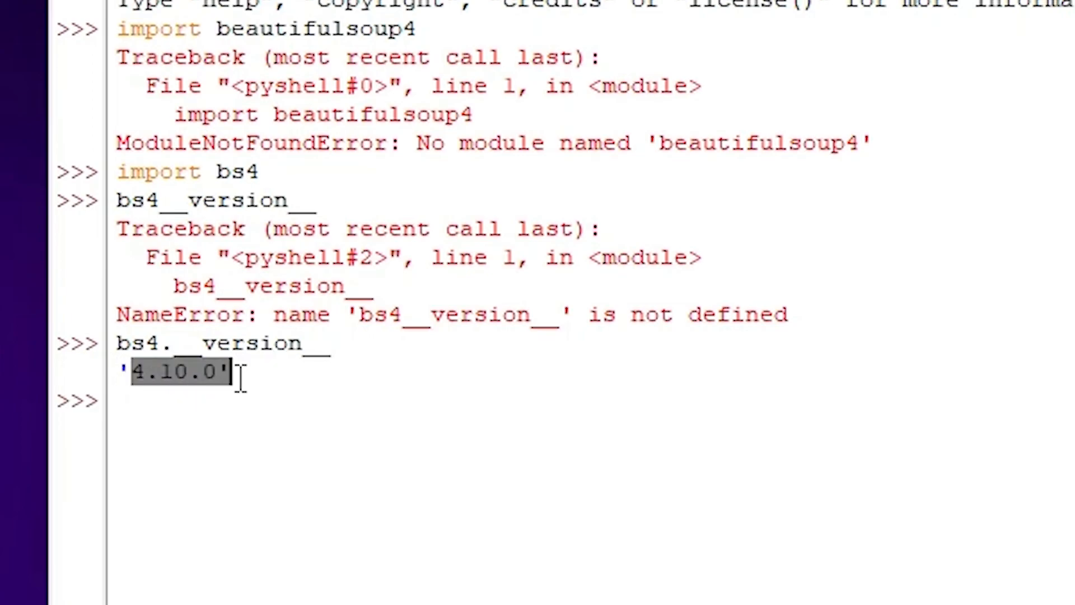
left_click(363, 362)
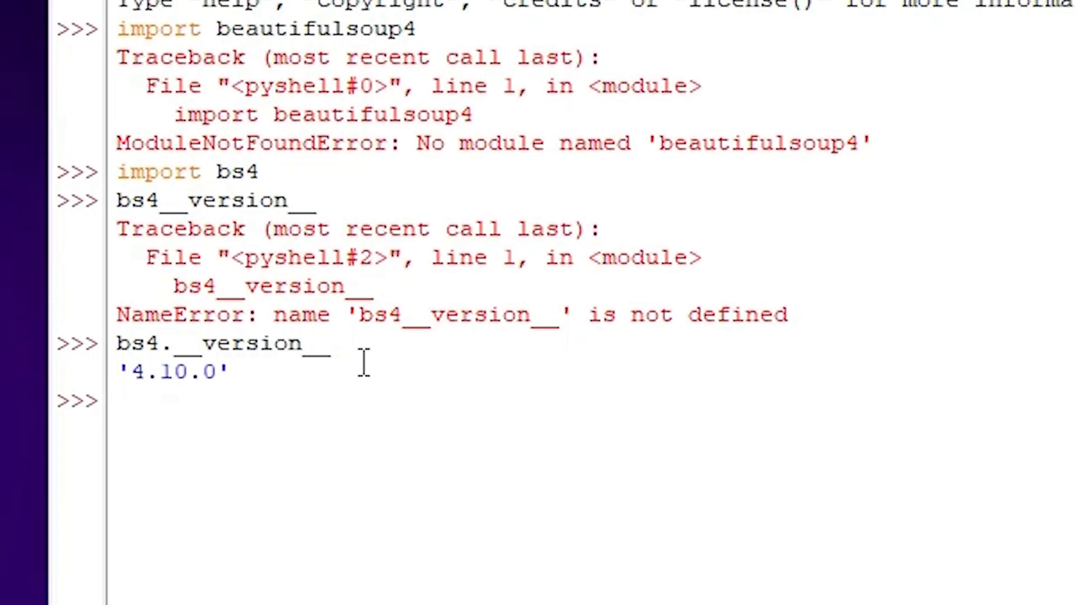